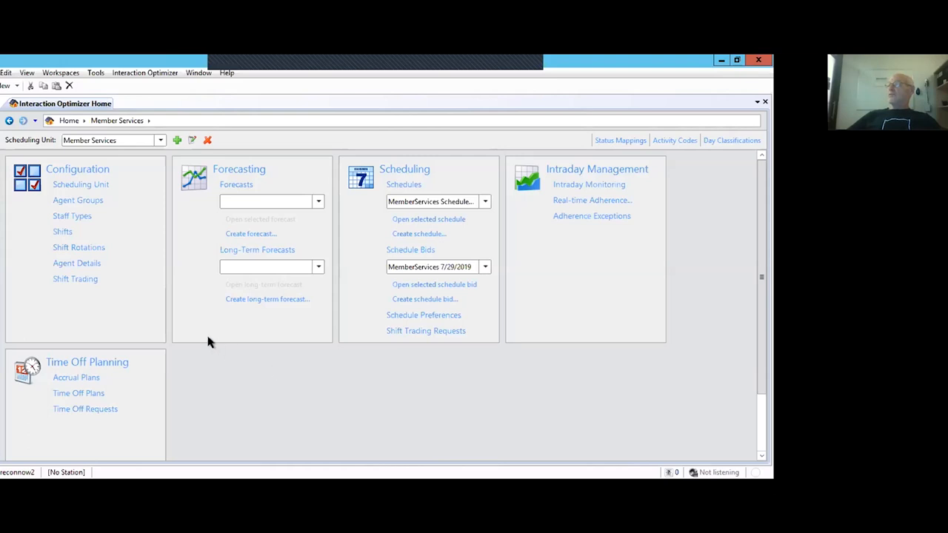
mouse_move(121, 271)
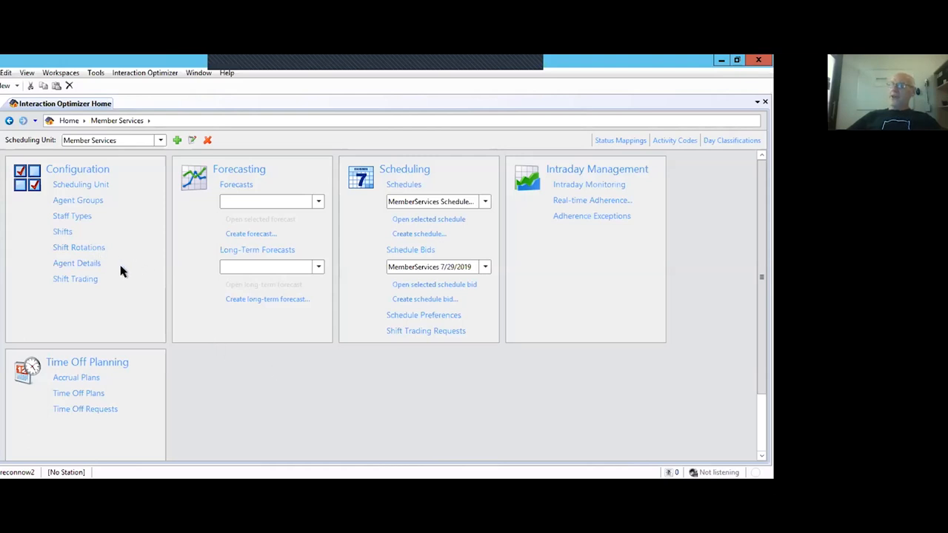
mouse_move(134, 268)
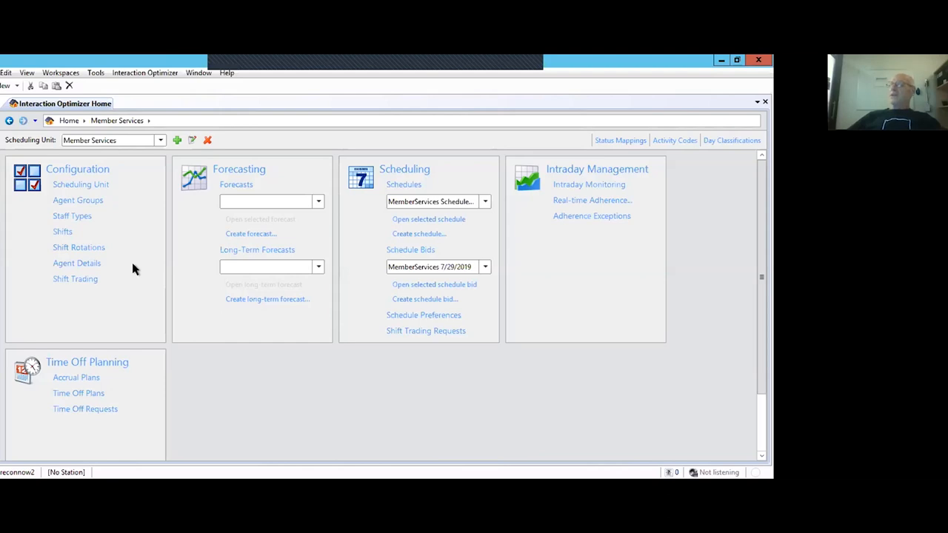
mouse_move(128, 263)
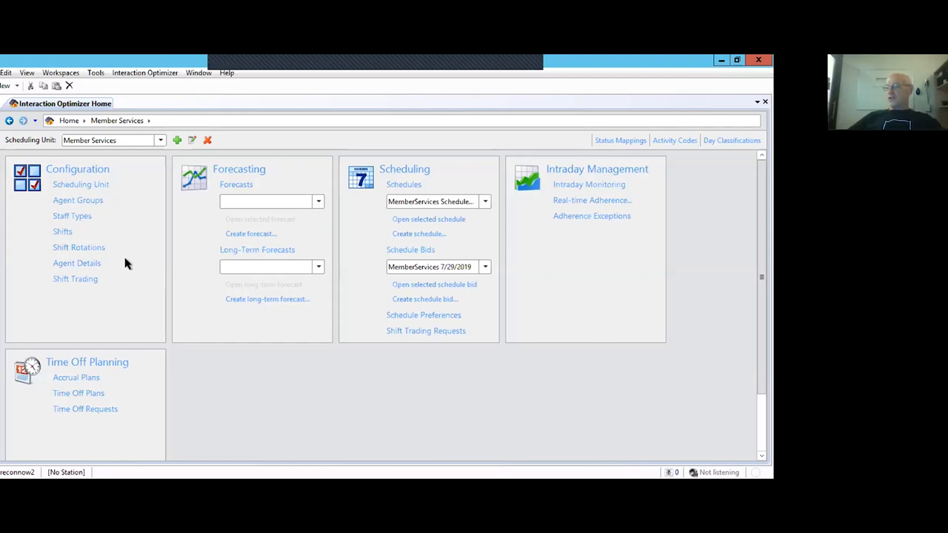
mouse_move(87, 264)
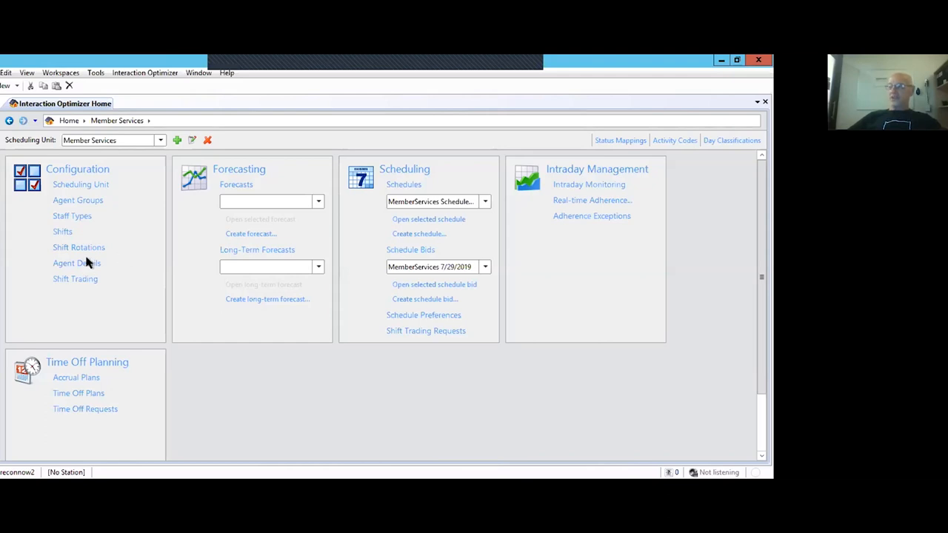
mouse_move(80, 252)
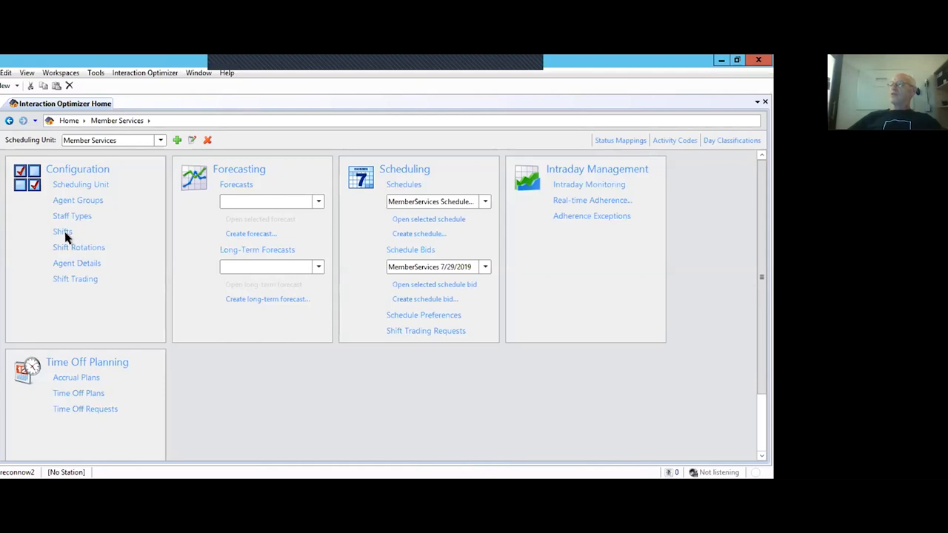
- Review the Member Services shifts: No Weekend Rotation constraints and Sat Rotation 06:30-15:30 Saturday details
click(62, 231)
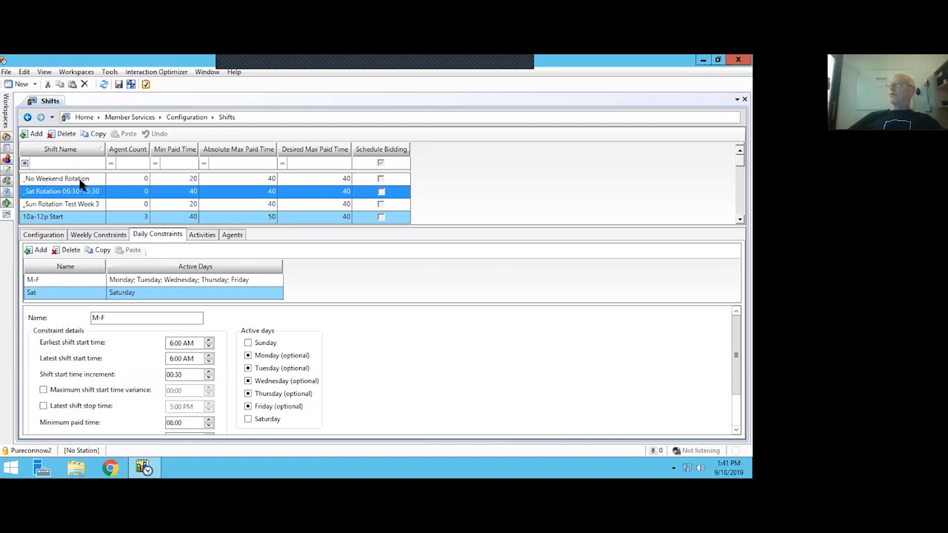
mouse_move(42, 200)
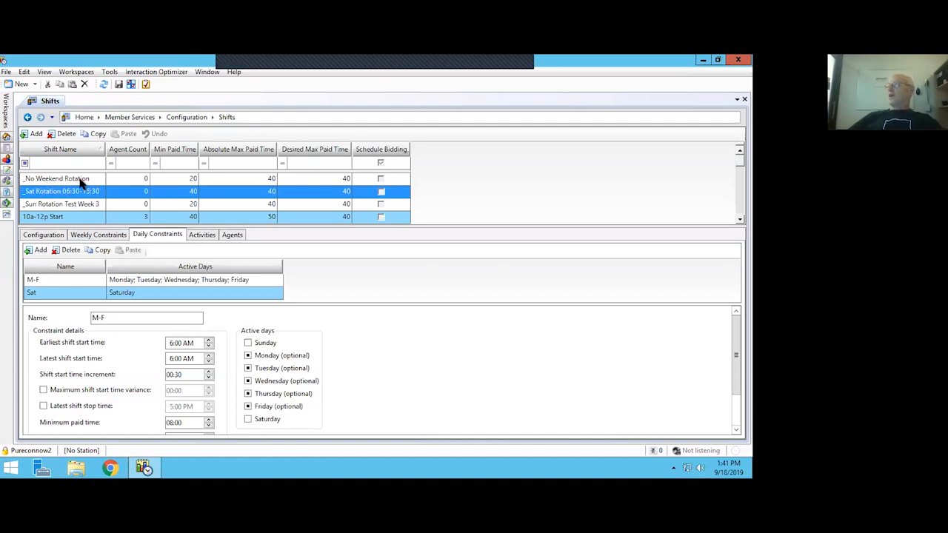
click(57, 178)
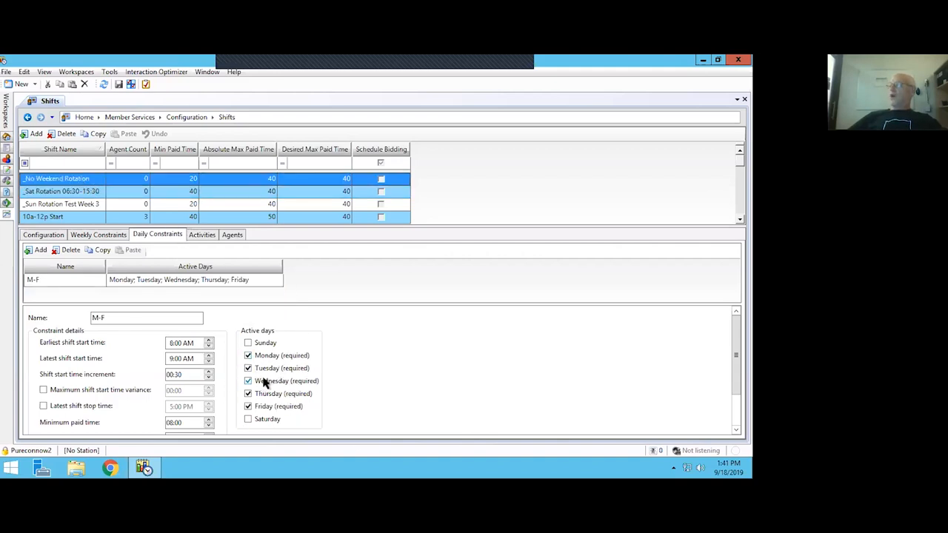
mouse_move(119, 217)
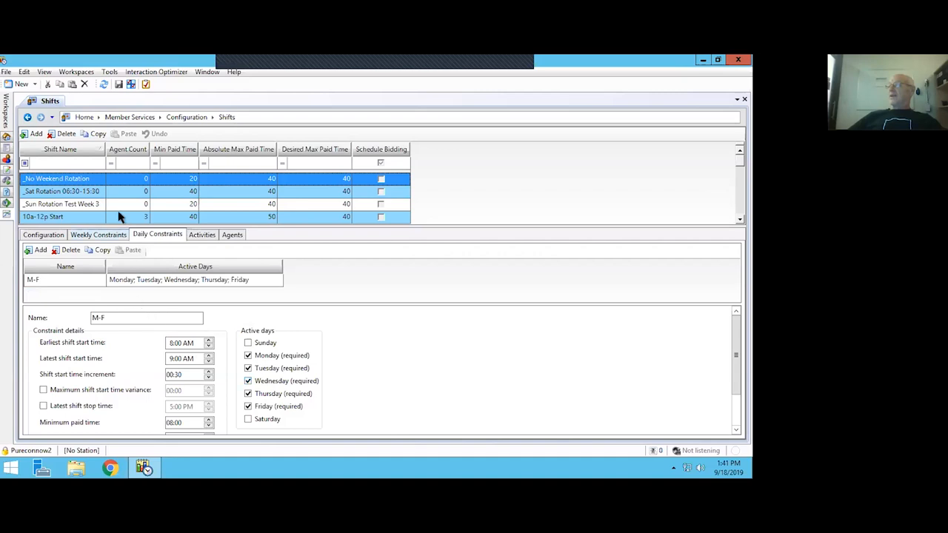
click(61, 191)
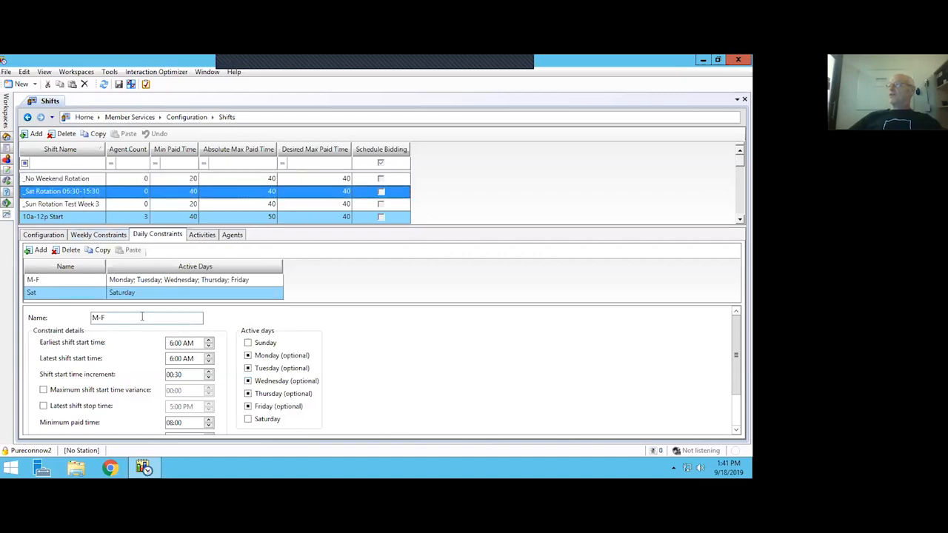
click(148, 292)
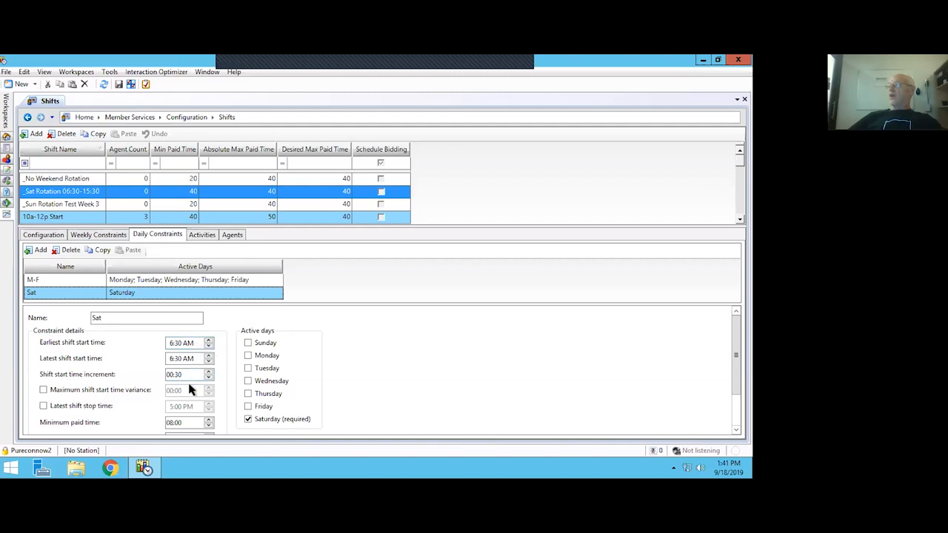
mouse_move(274, 422)
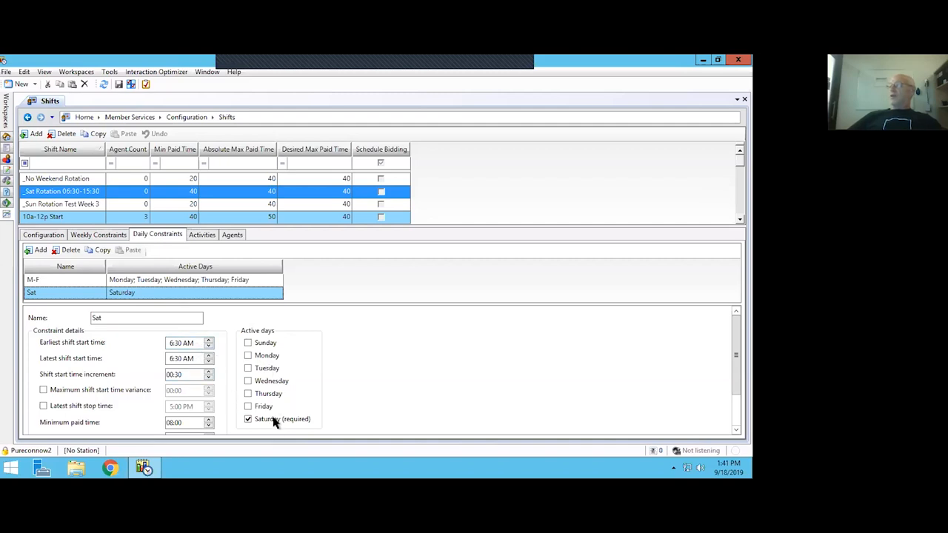
mouse_move(162, 287)
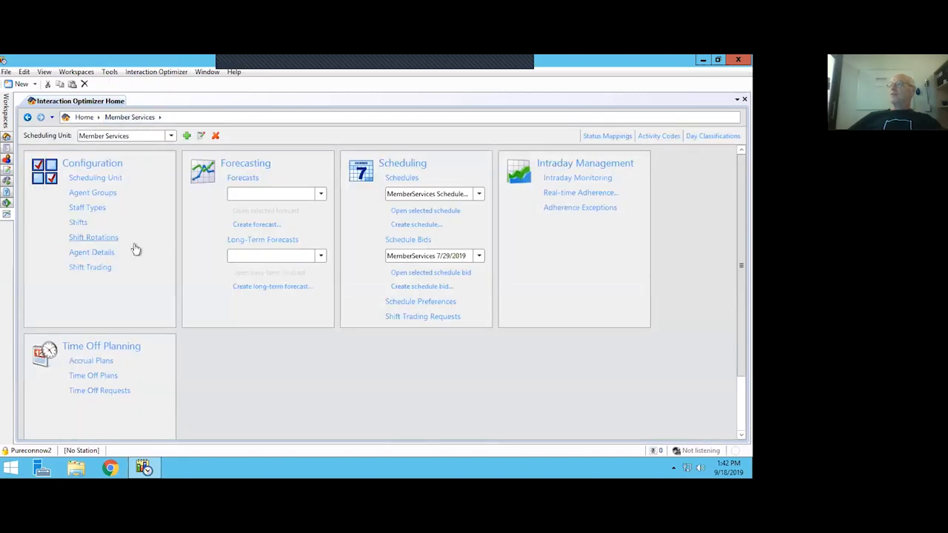
- Bring up the shift rotations setup listing the even/onev rotation
click(93, 237)
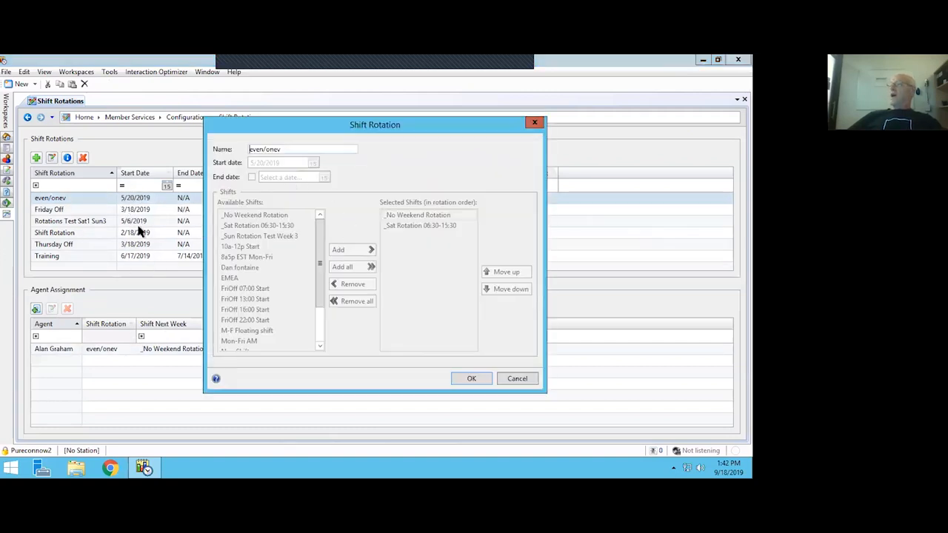
mouse_move(441, 255)
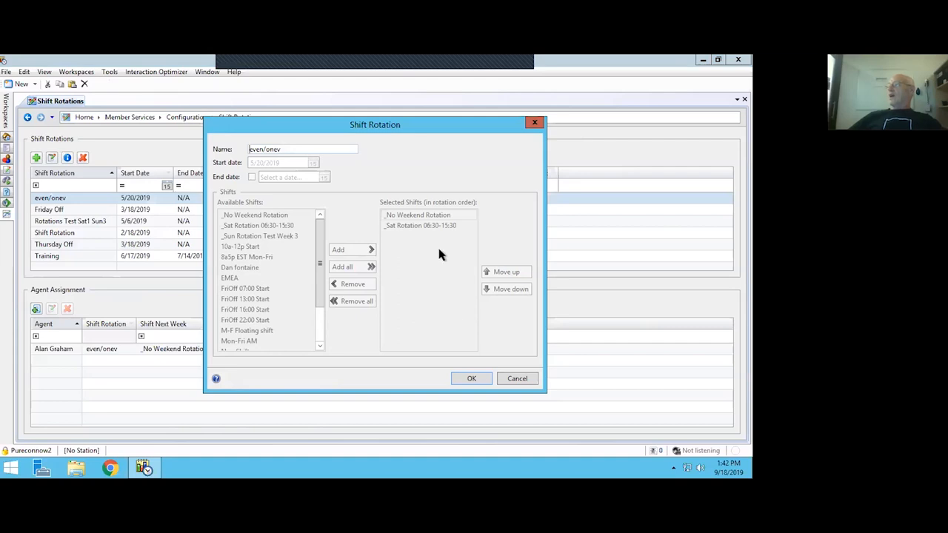
mouse_move(397, 225)
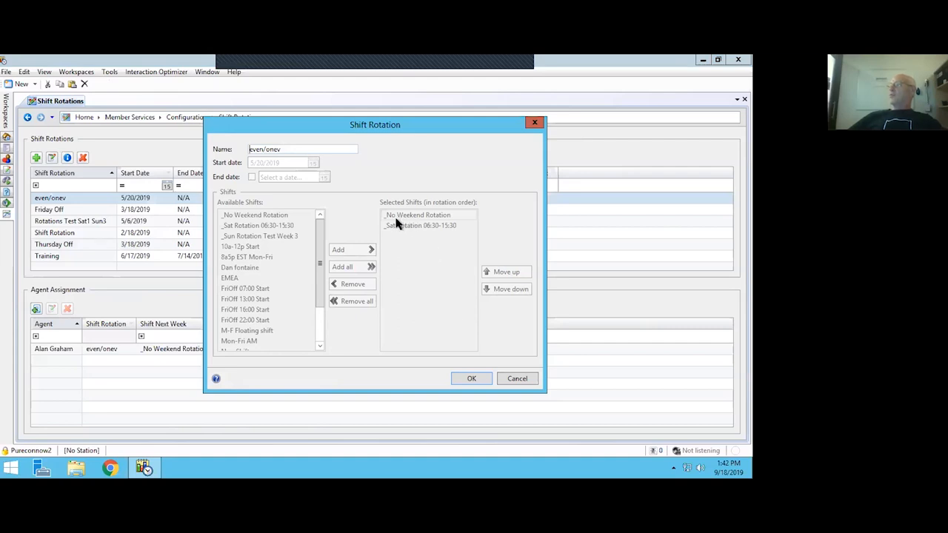
mouse_move(396, 237)
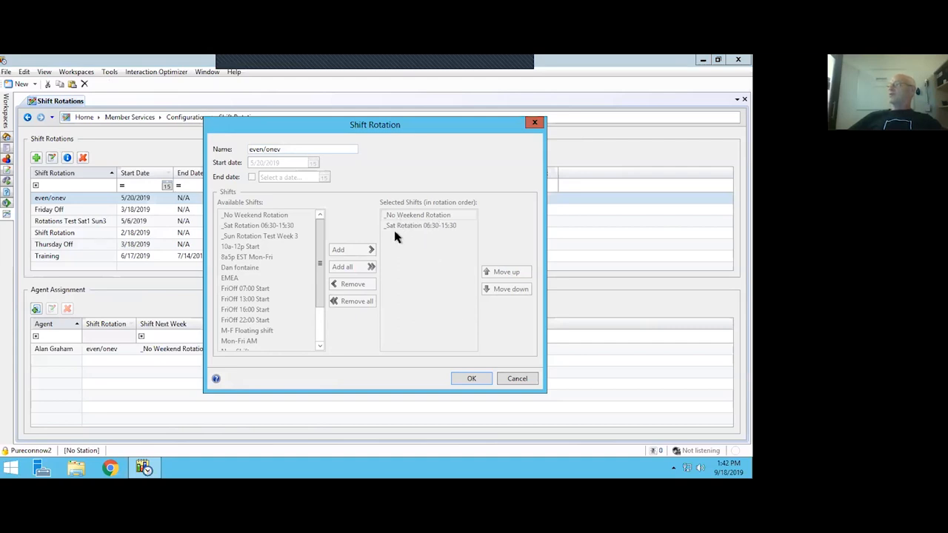
mouse_move(414, 235)
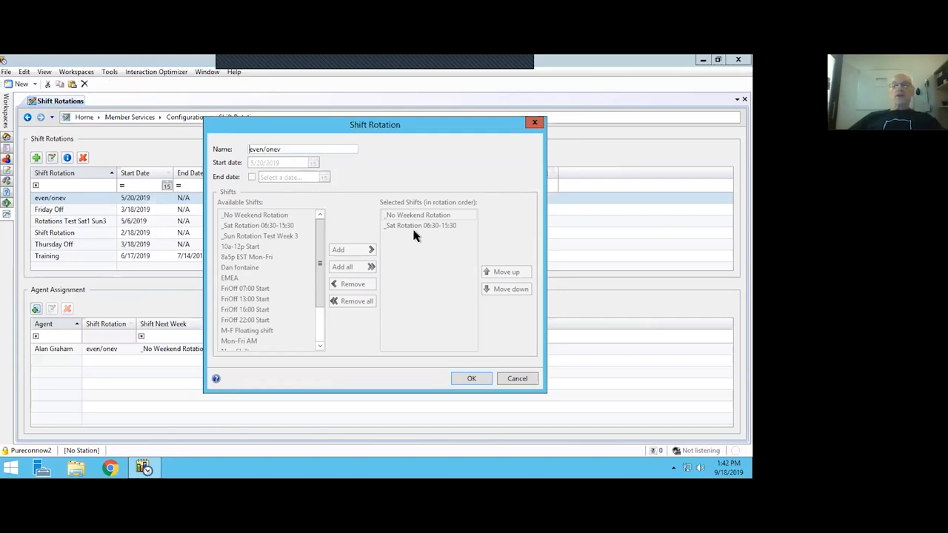
mouse_move(462, 327)
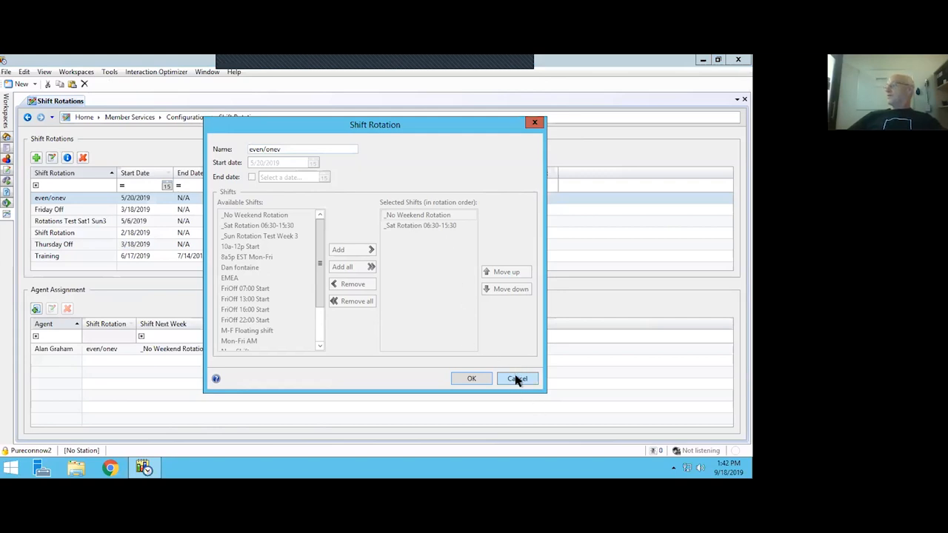
- Cancel out of the even/onev rotation dialog without saving changes
click(517, 379)
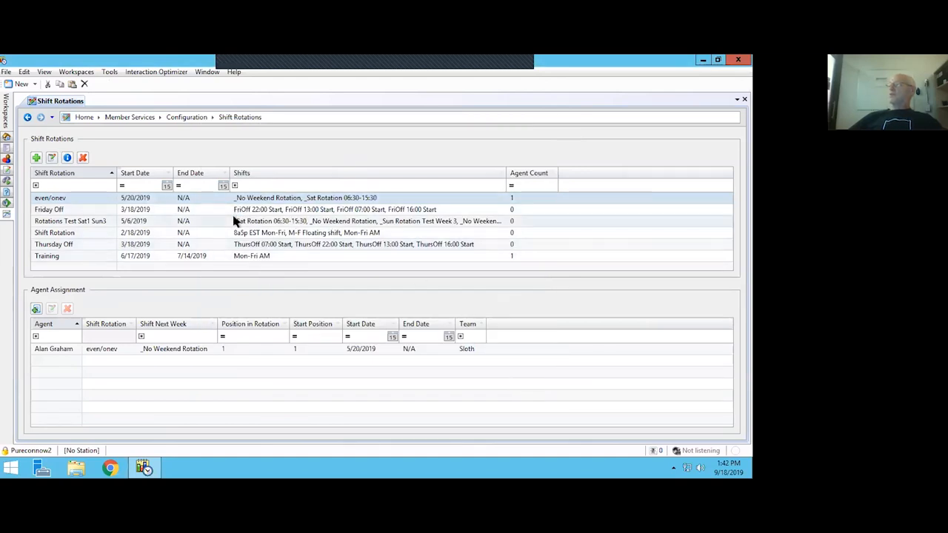
mouse_move(175, 350)
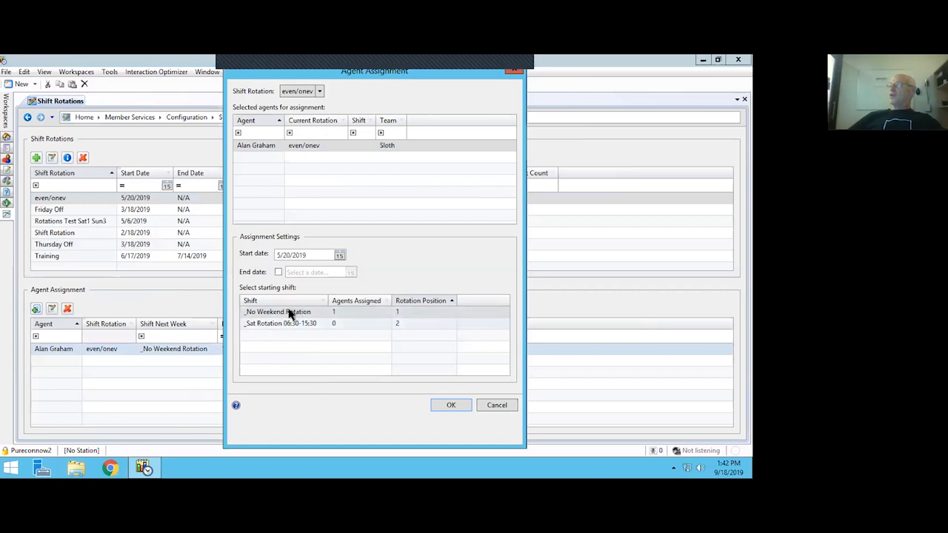
mouse_move(291, 332)
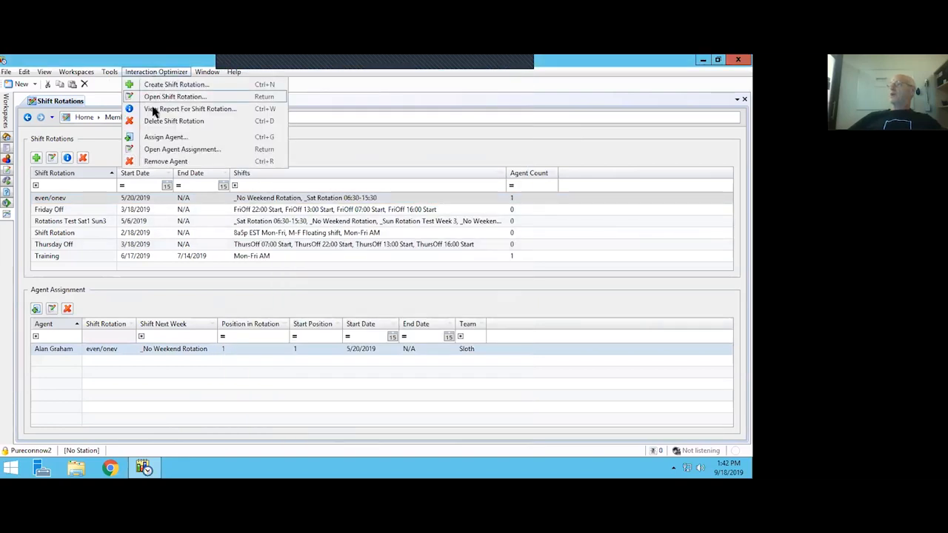
click(189, 109)
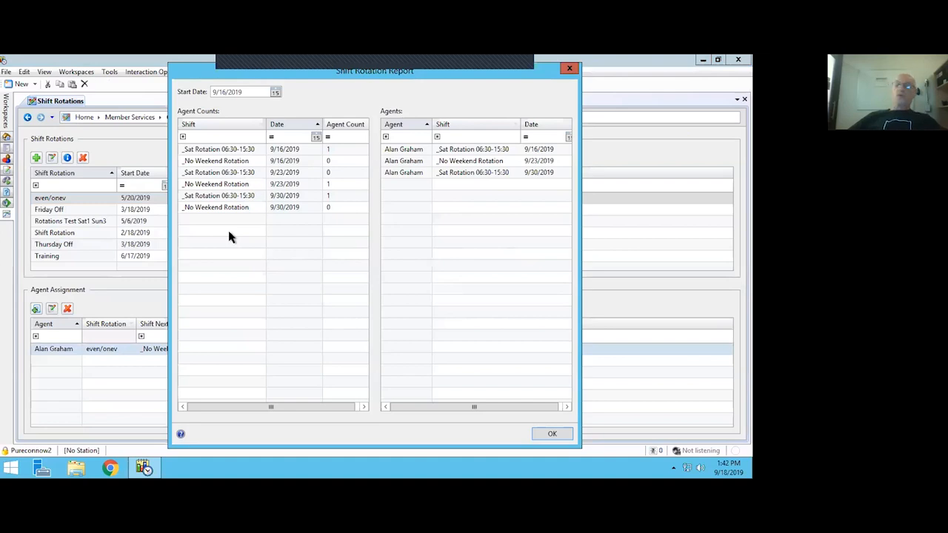
mouse_move(355, 228)
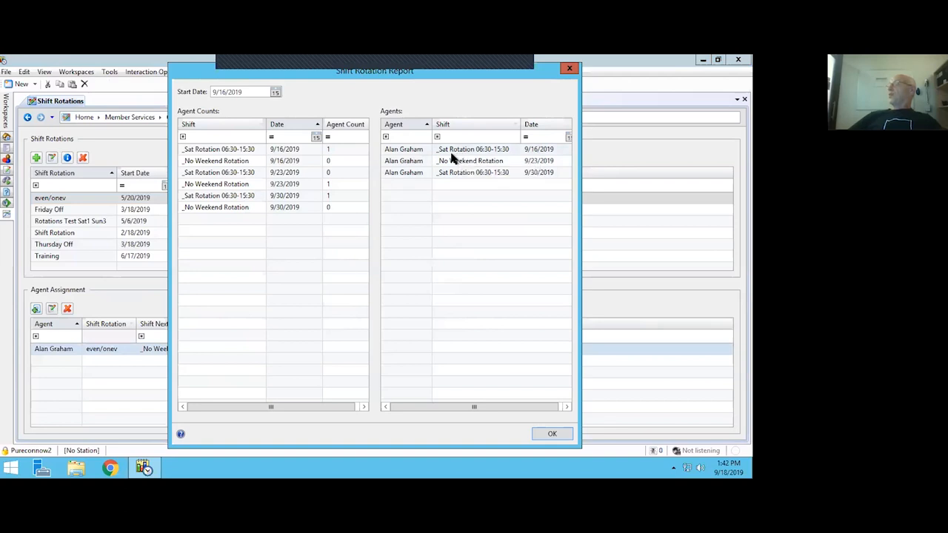
mouse_move(459, 153)
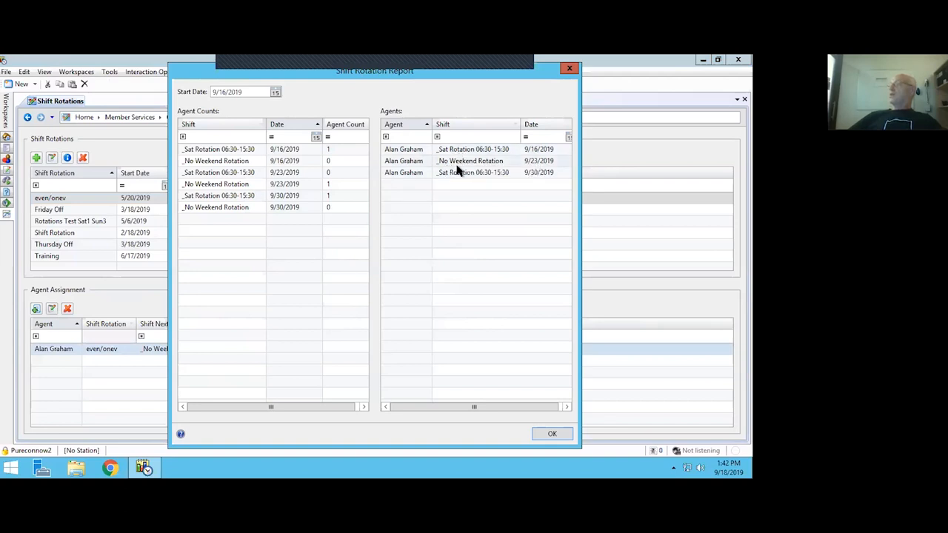
mouse_move(474, 184)
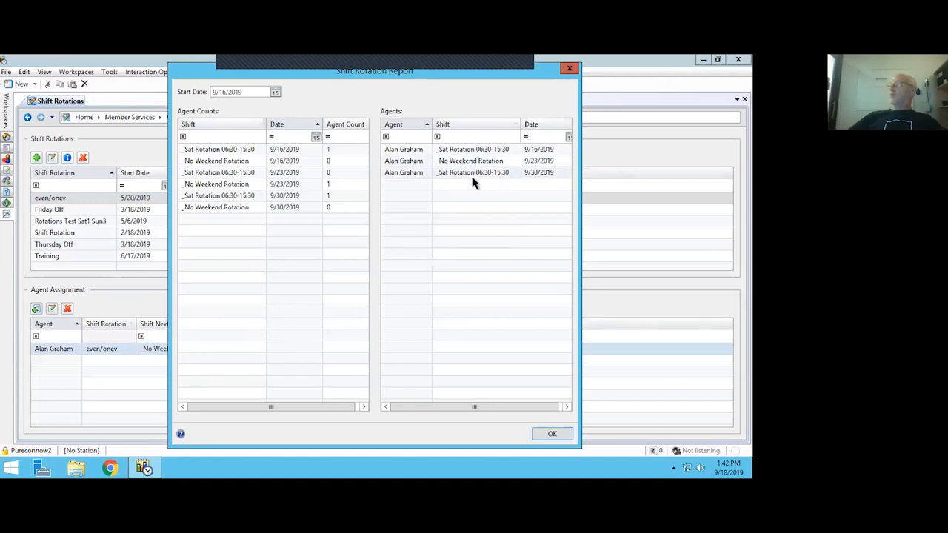
mouse_move(456, 133)
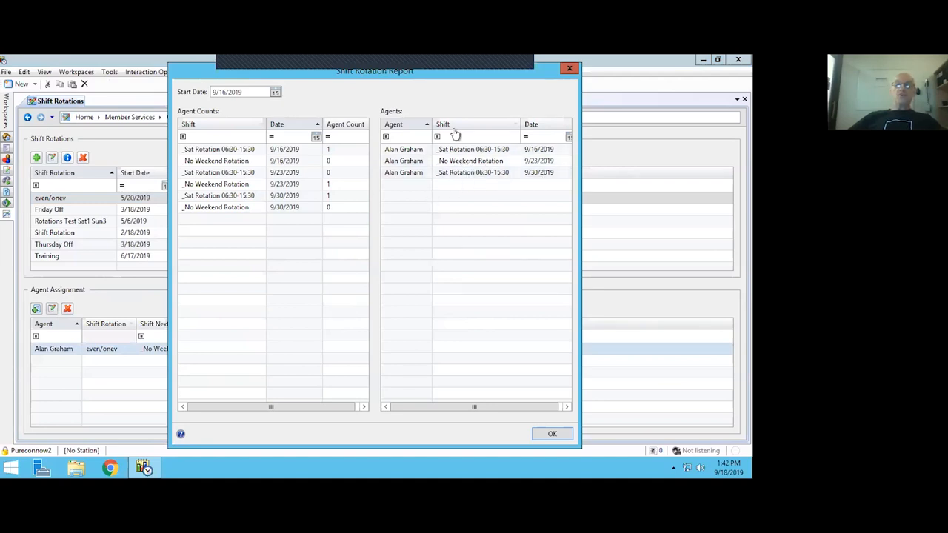
mouse_move(447, 200)
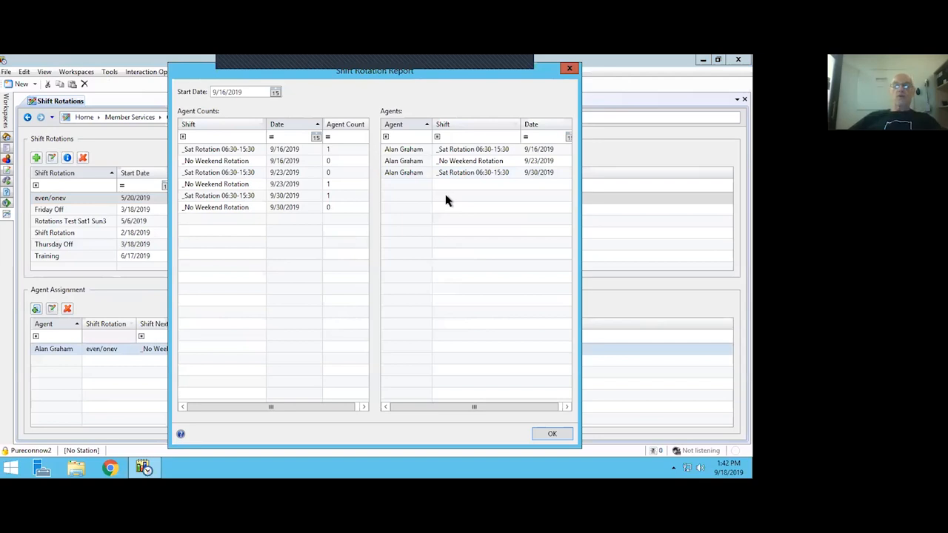
- Dismiss the Shift Rotation Report and switch to the browser's granularity thread
click(551, 433)
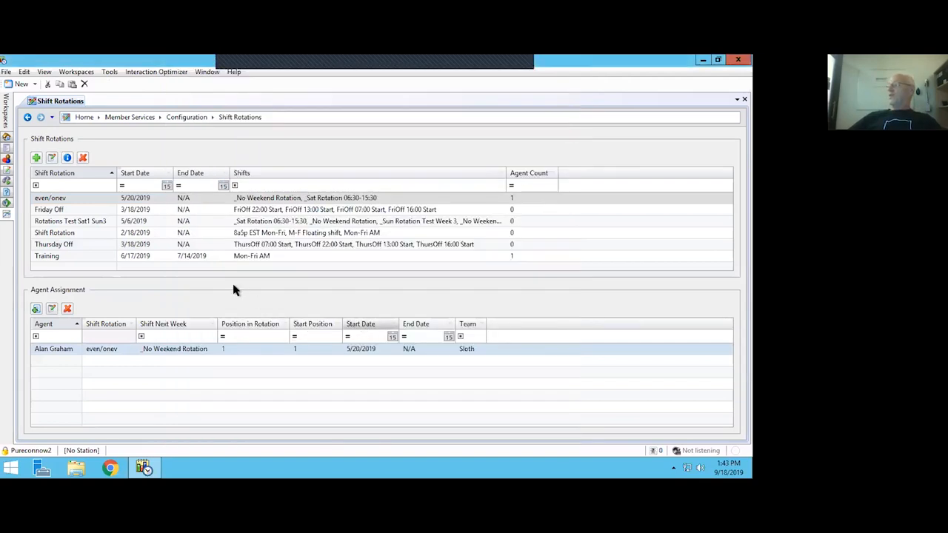
mouse_move(187, 289)
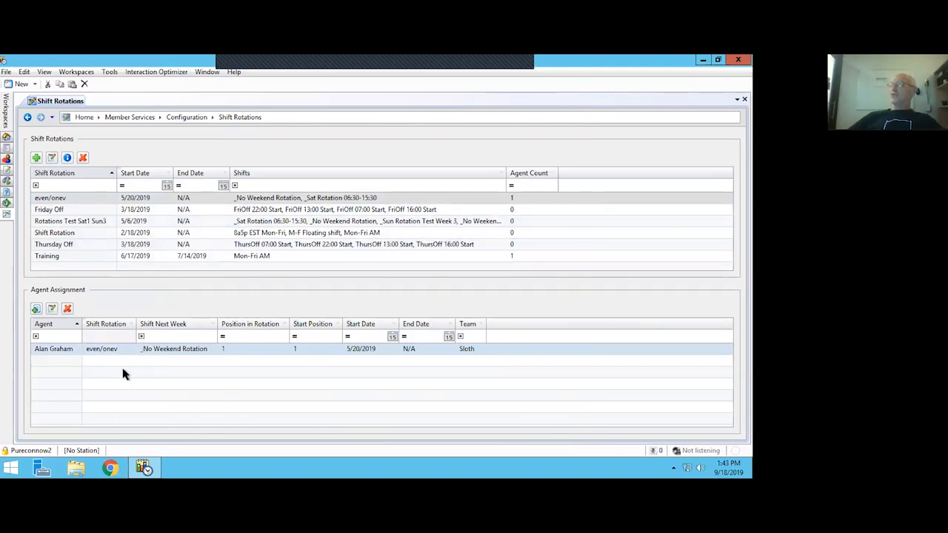
mouse_move(110, 133)
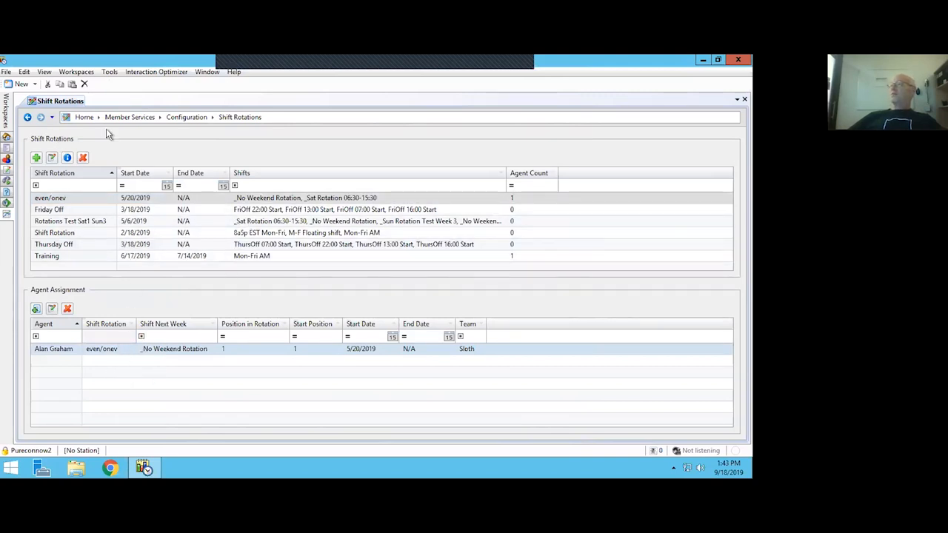
click(130, 117)
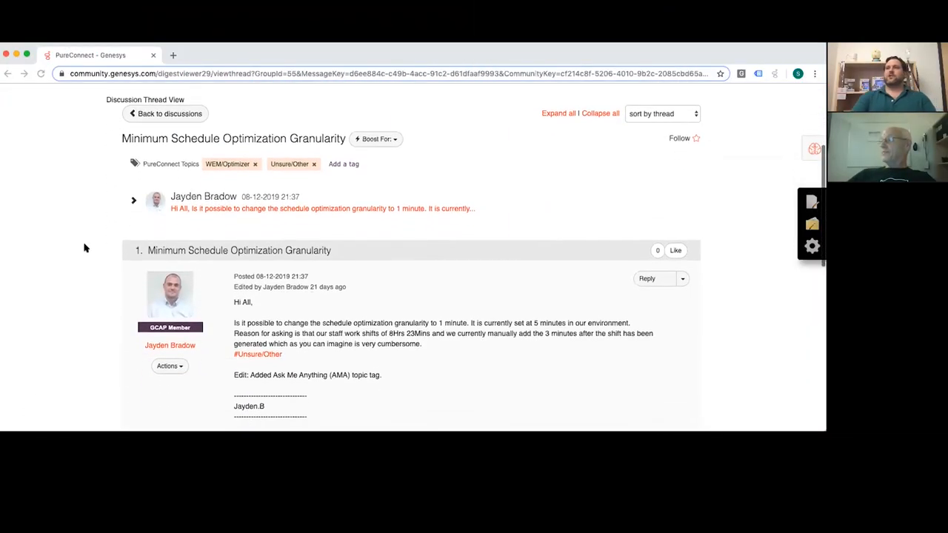
- Scroll up through the Minimum Schedule Optimization Granularity thread to read the question
scroll(up, 3)
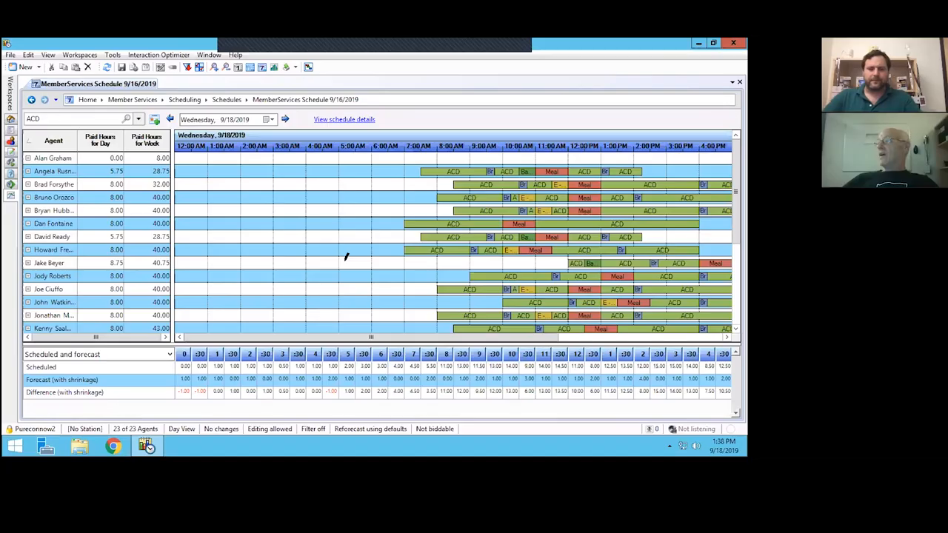
mouse_move(311, 245)
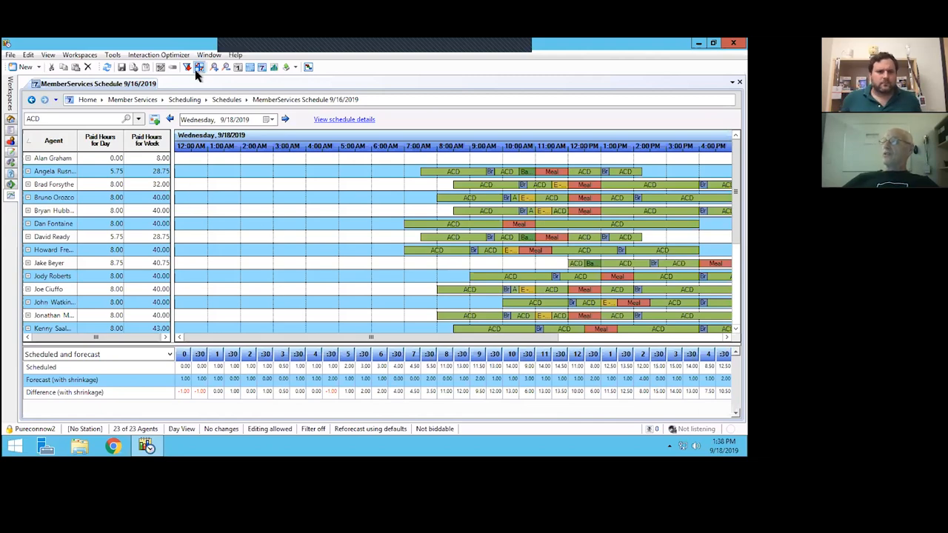
- In Schedule Display Options' Display settings, increase the granularity for activity times
click(188, 66)
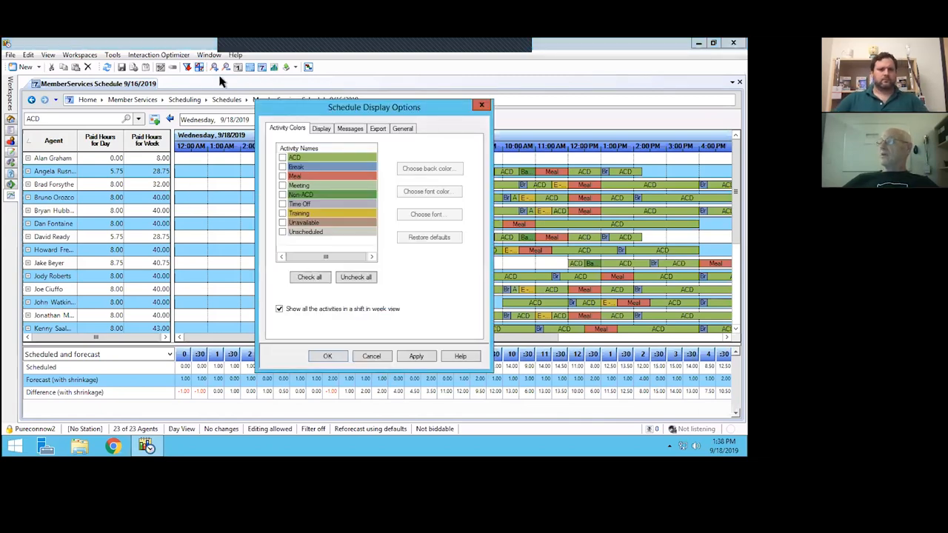
click(319, 127)
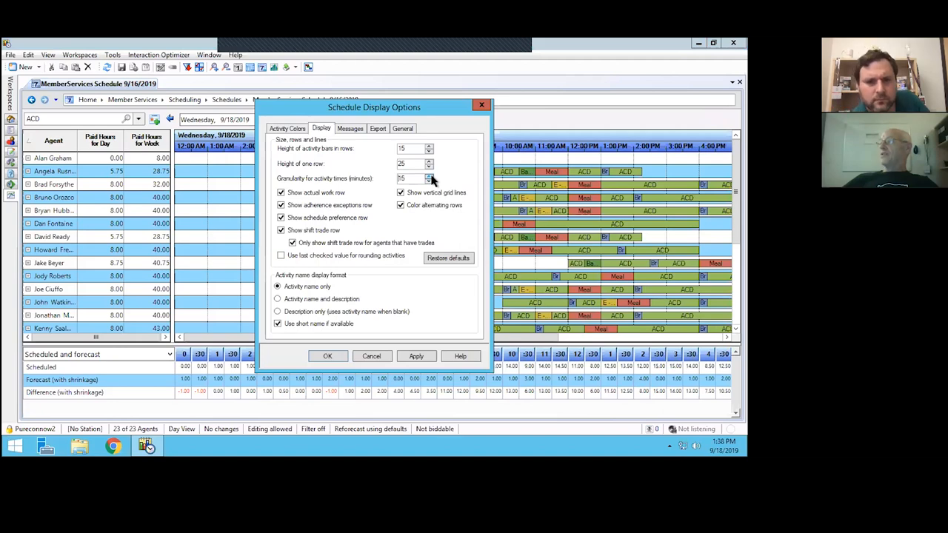
click(430, 181)
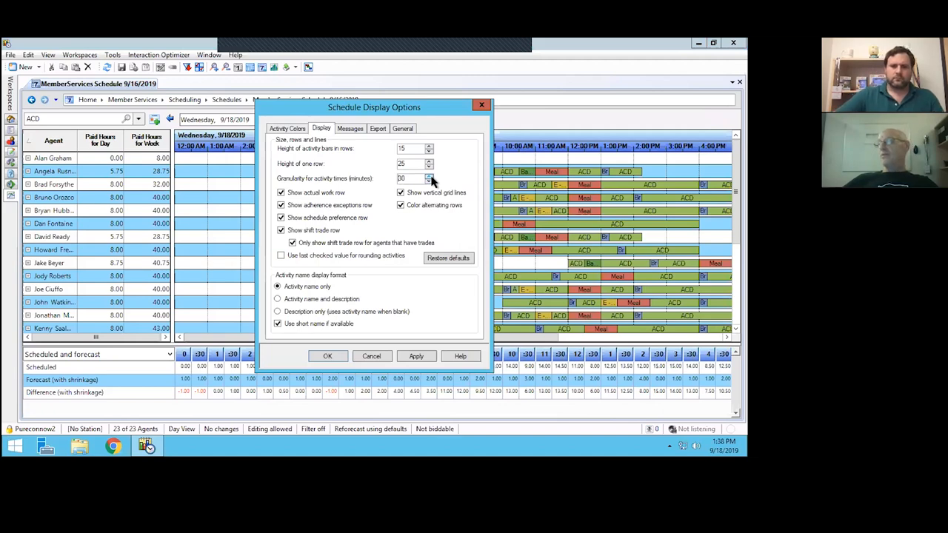
mouse_move(378, 282)
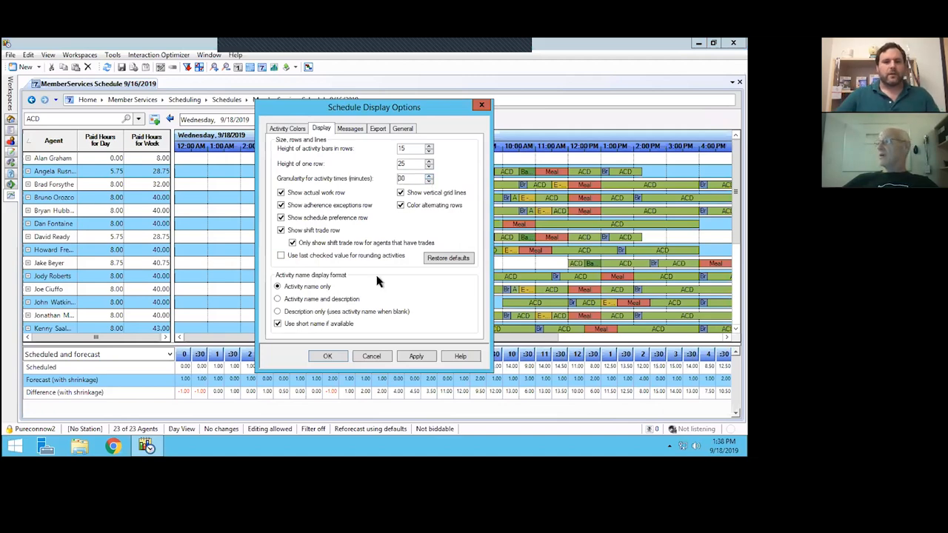
click(327, 355)
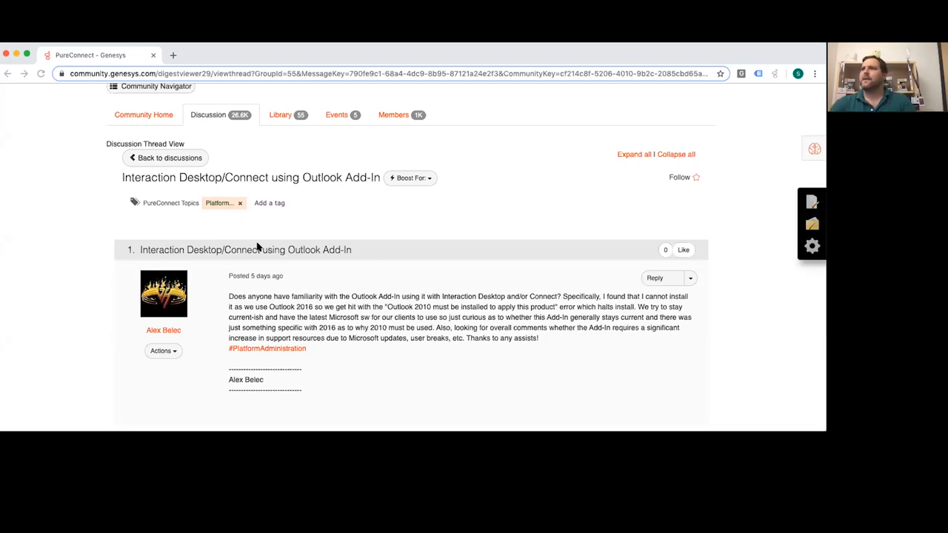
mouse_move(399, 290)
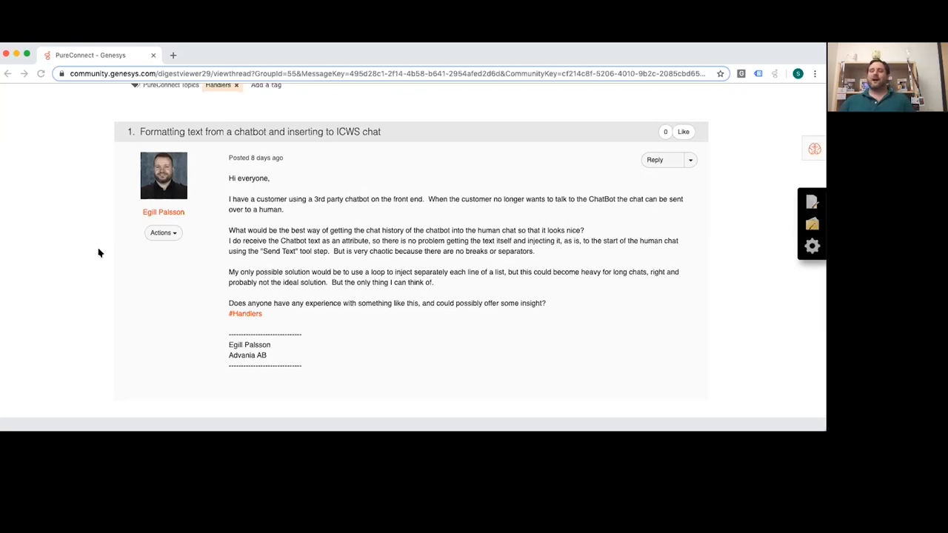
mouse_move(42, 254)
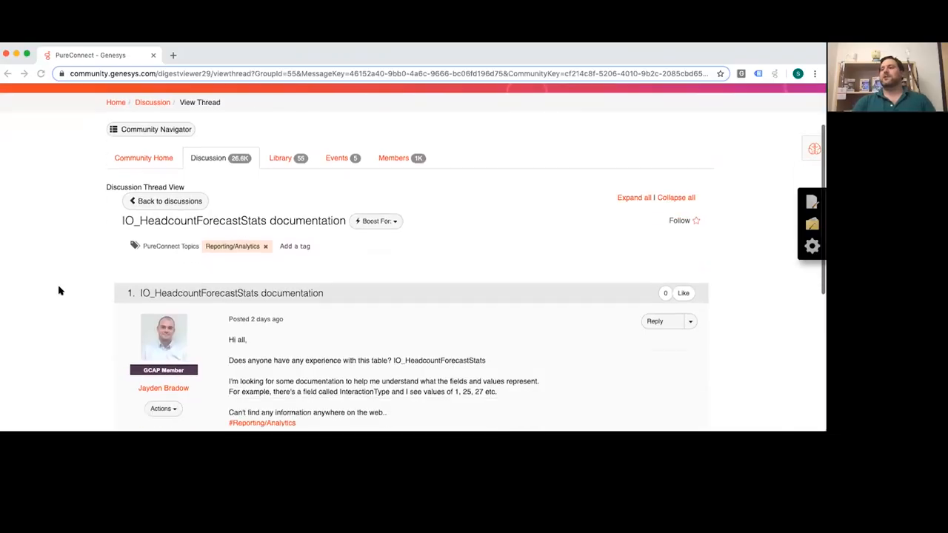
- Scroll down the discussion list to the IO_HeadcountForecastStats documentation thread
scroll(down, 3)
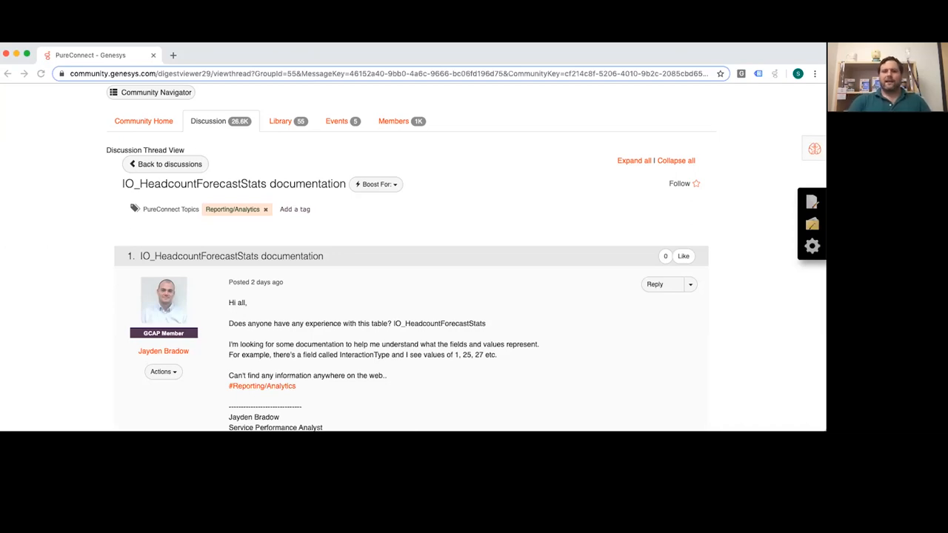
- Select About Interaction Optimizer in the Administration Help contents tree
click(148, 441)
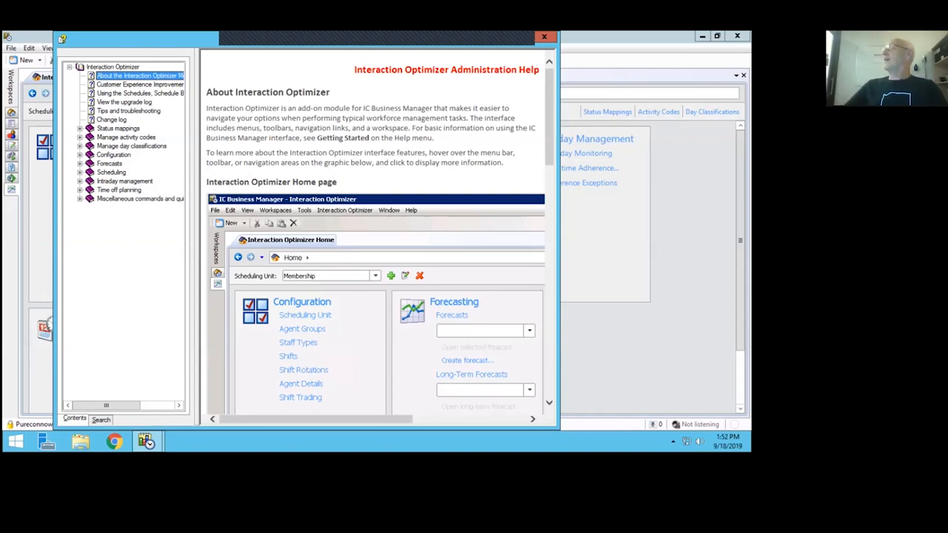
- Close the Administration Help window and show the Help menu's list of topics
click(545, 35)
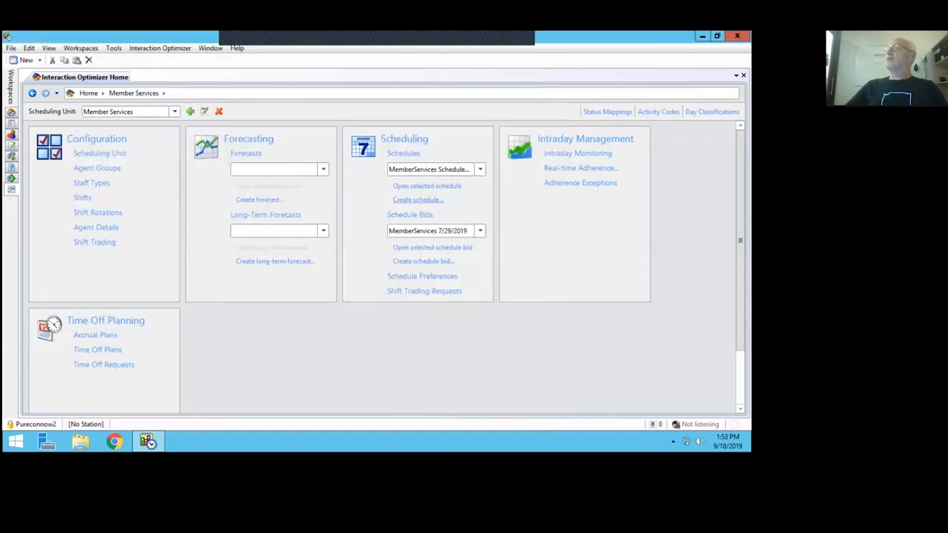
click(237, 47)
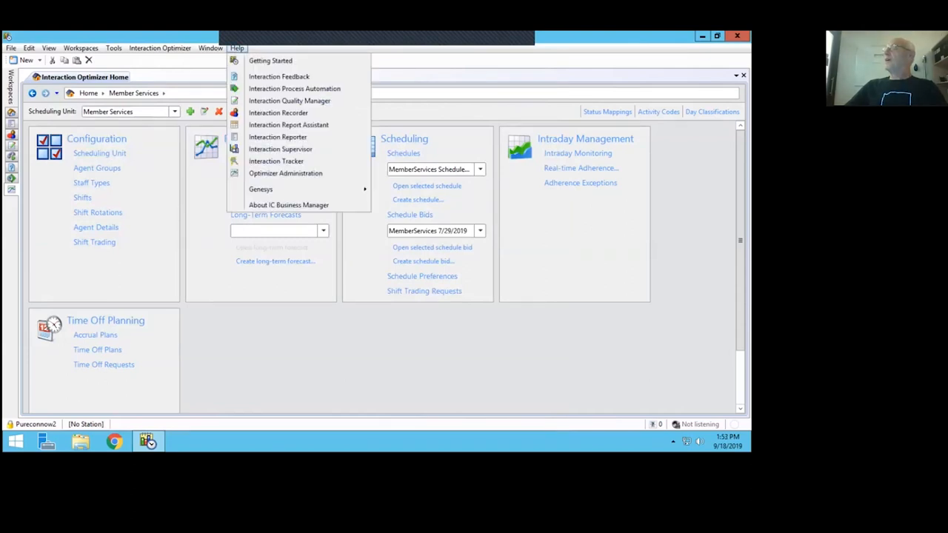
mouse_move(279, 148)
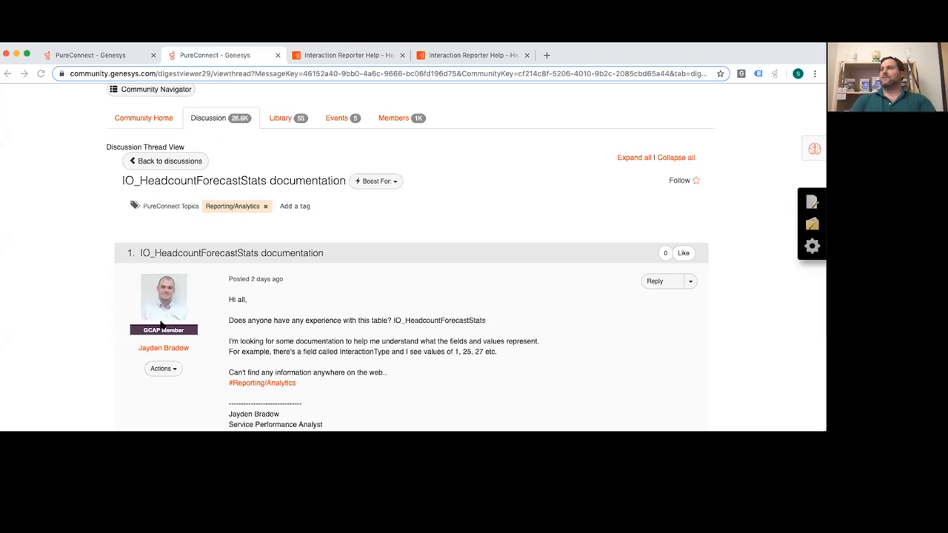
mouse_move(678, 299)
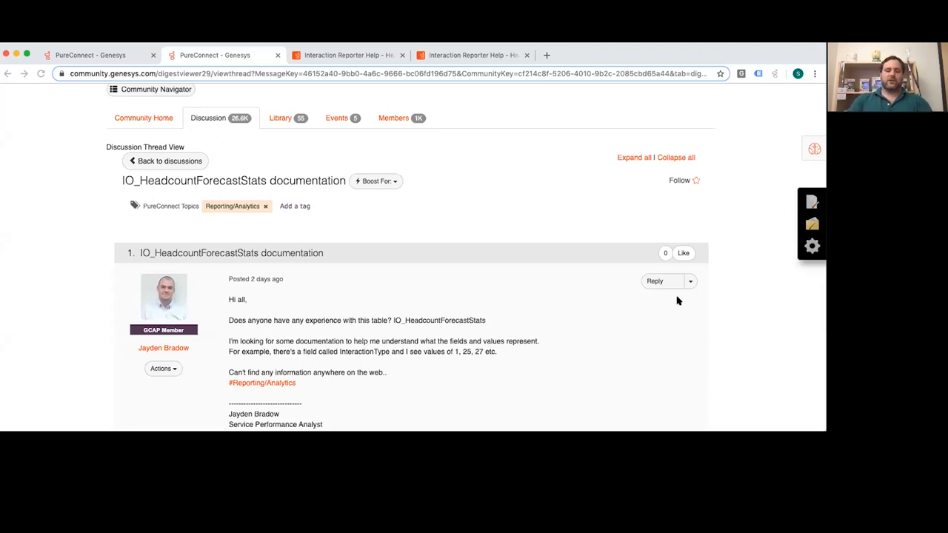
mouse_move(806, 175)
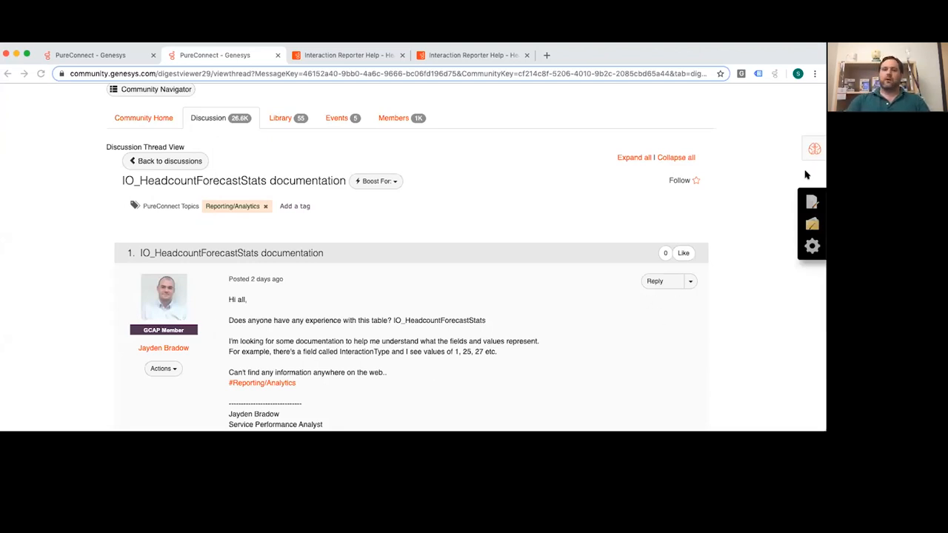
mouse_move(807, 154)
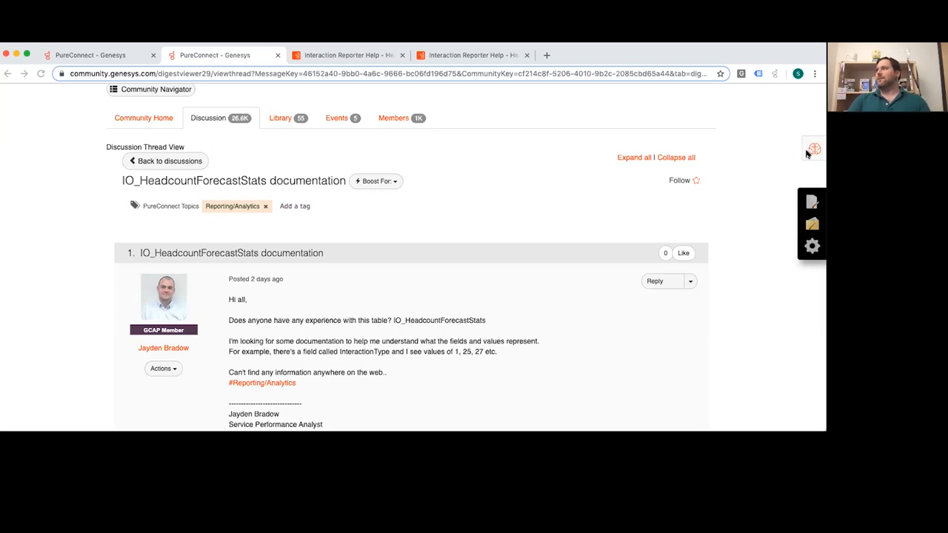
click(813, 148)
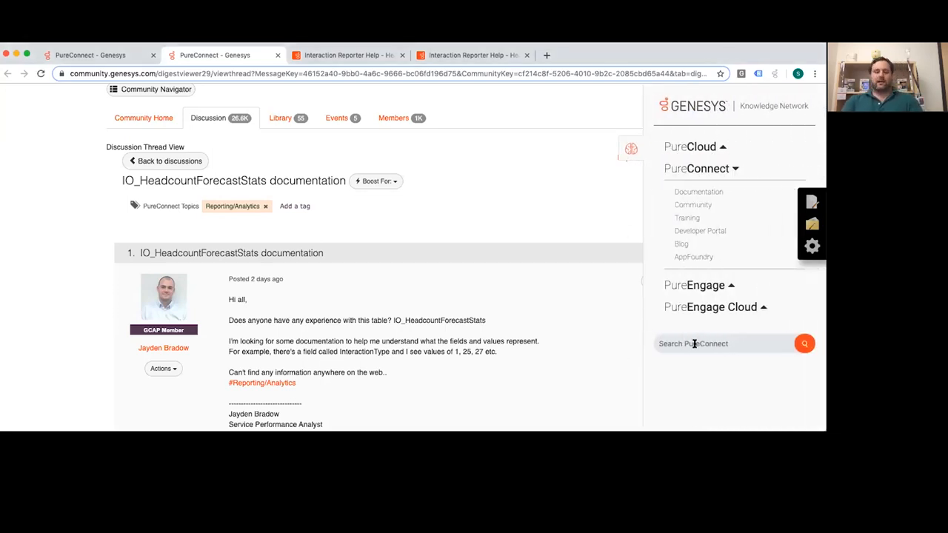
- Search PureConnect for 'IO_HeadcountForecastStats' in the Knowledge Network panel
text(IO_HeadcountForecastStats)
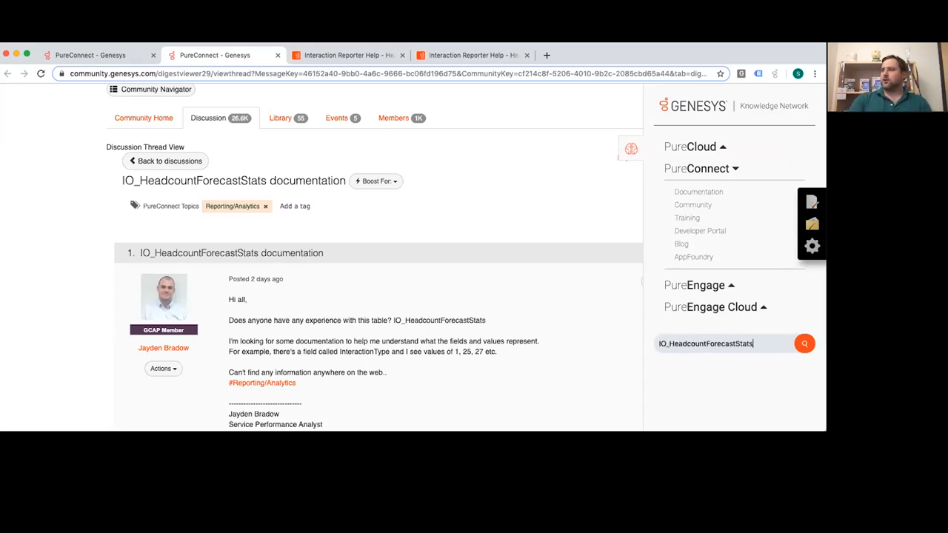
click(804, 344)
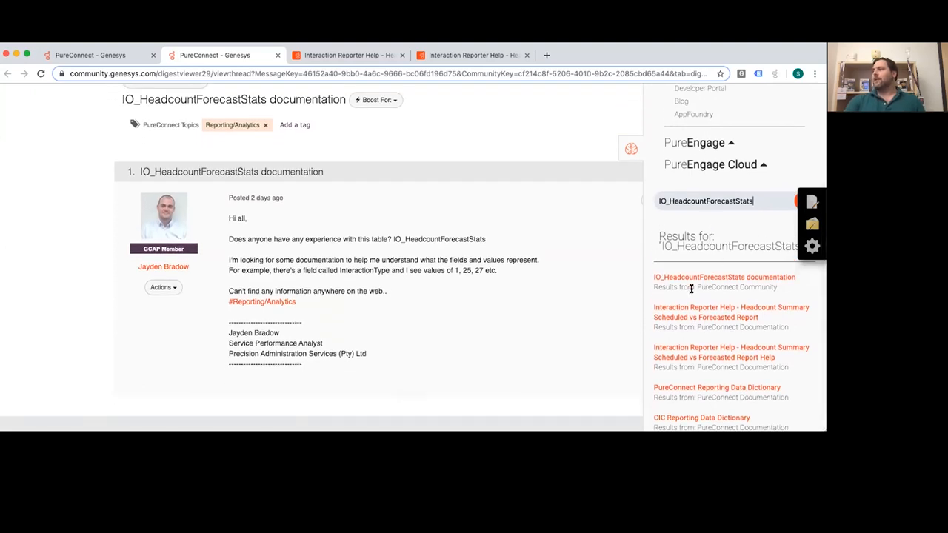
mouse_move(761, 397)
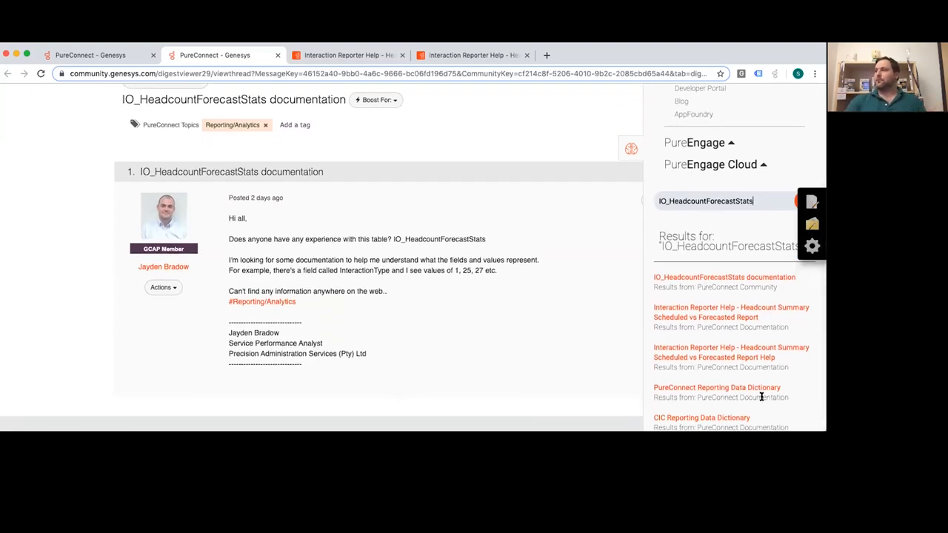
mouse_move(663, 311)
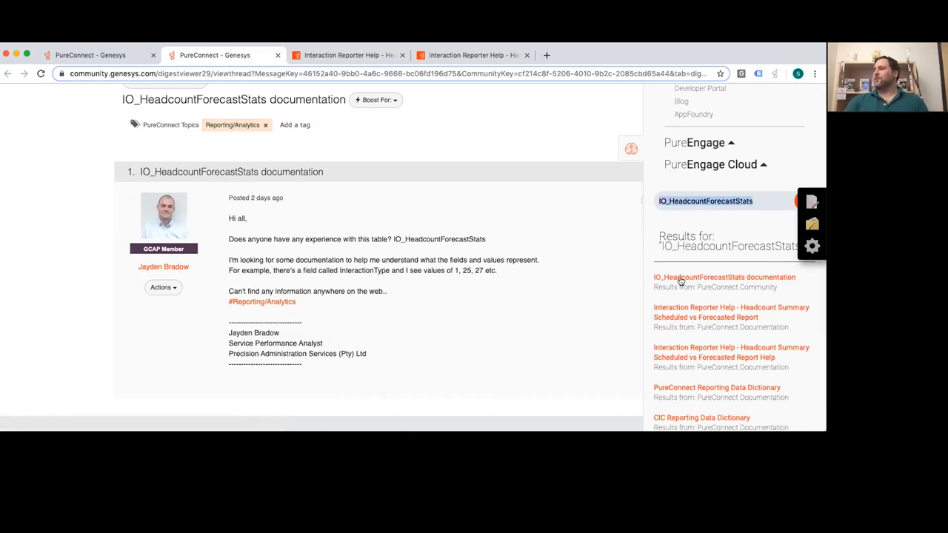
mouse_move(437, 290)
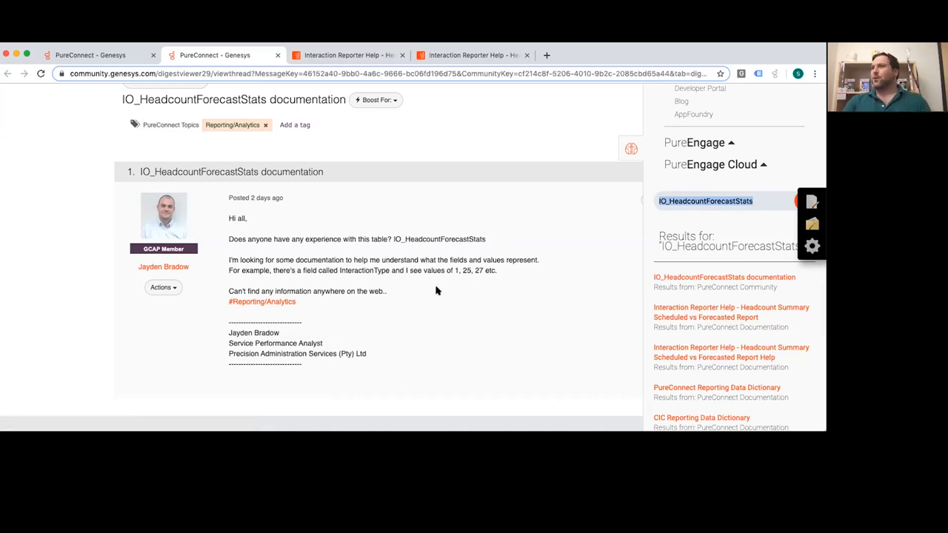
mouse_move(684, 316)
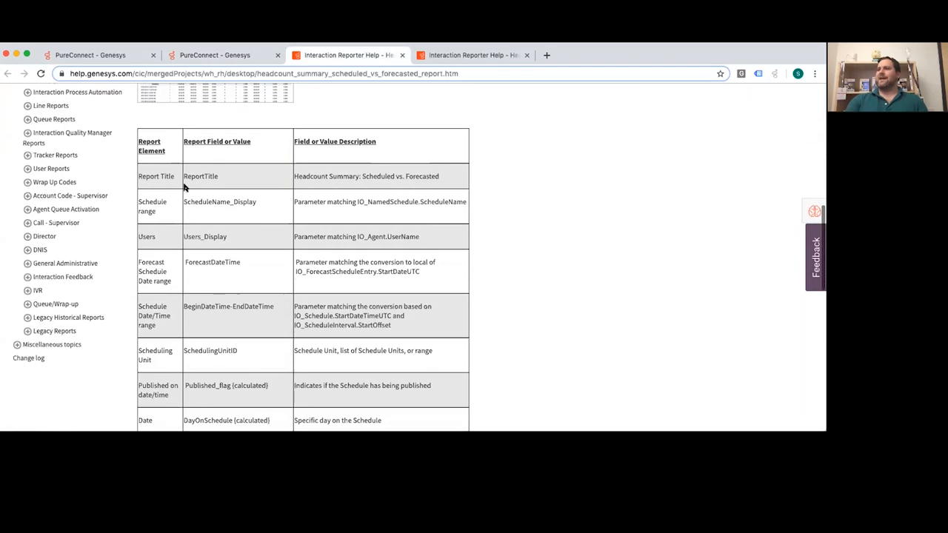
- Scroll through the headcount report's field table and Record Selection Criteria, then back to the top
scroll(down, 3)
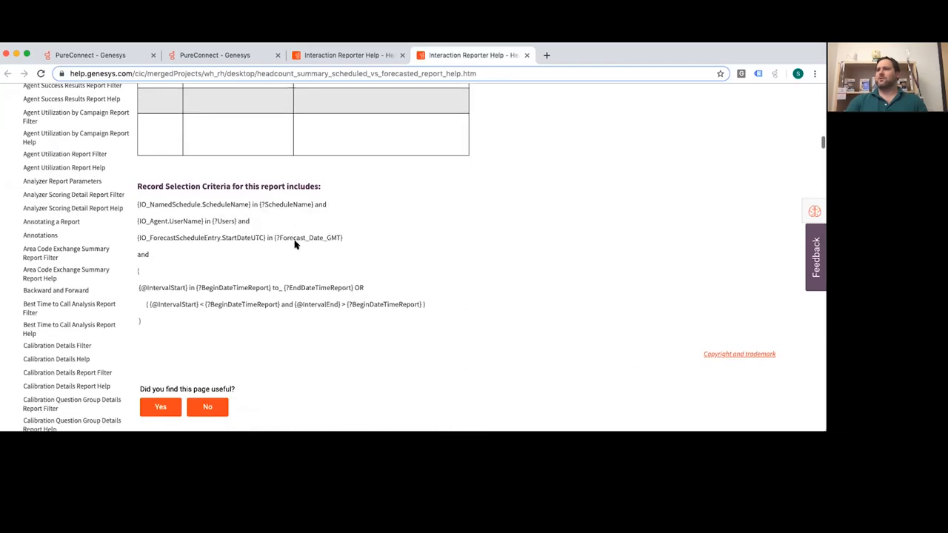
scroll(down, 3)
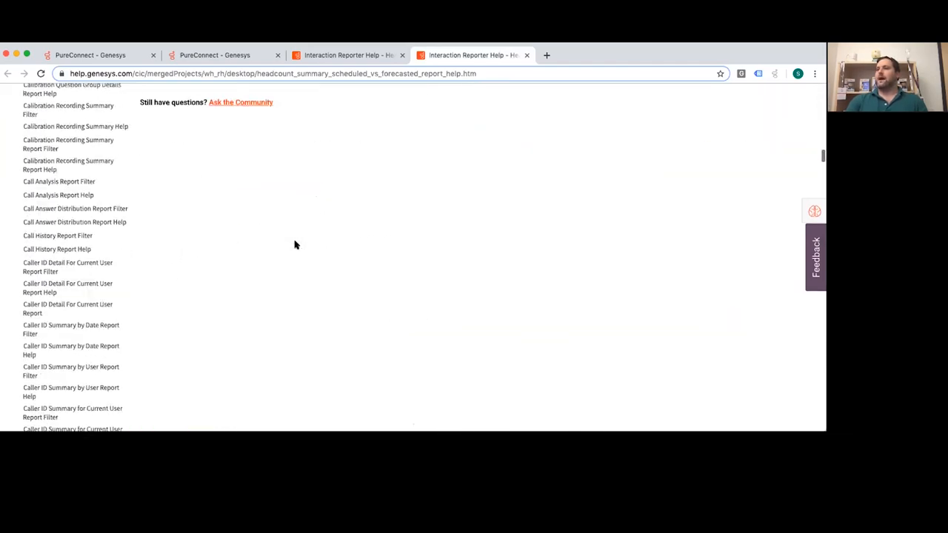
scroll(up, 3)
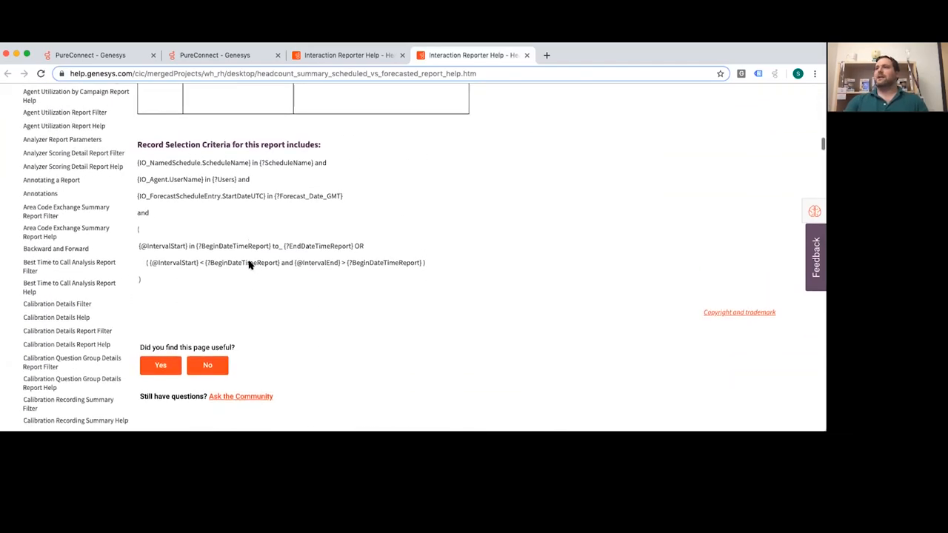
scroll(up, 3)
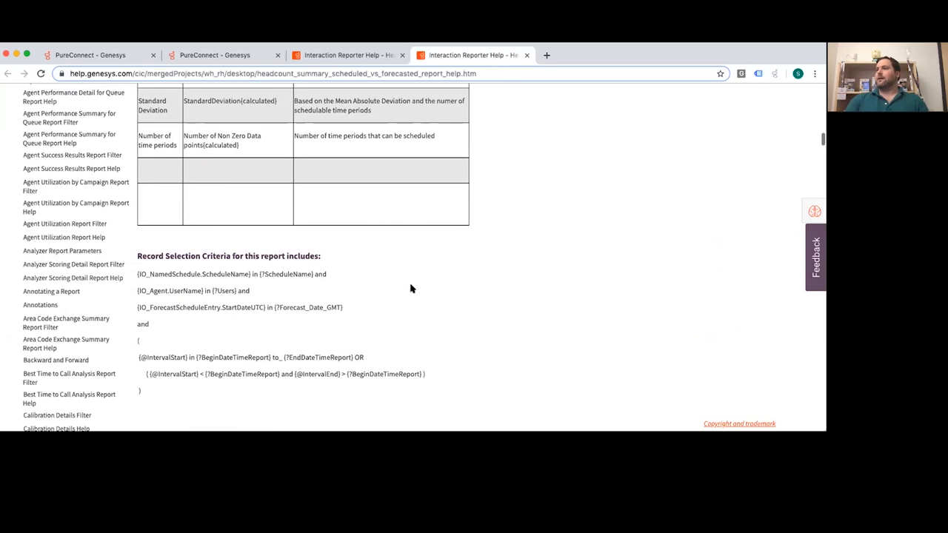
scroll(up, 3)
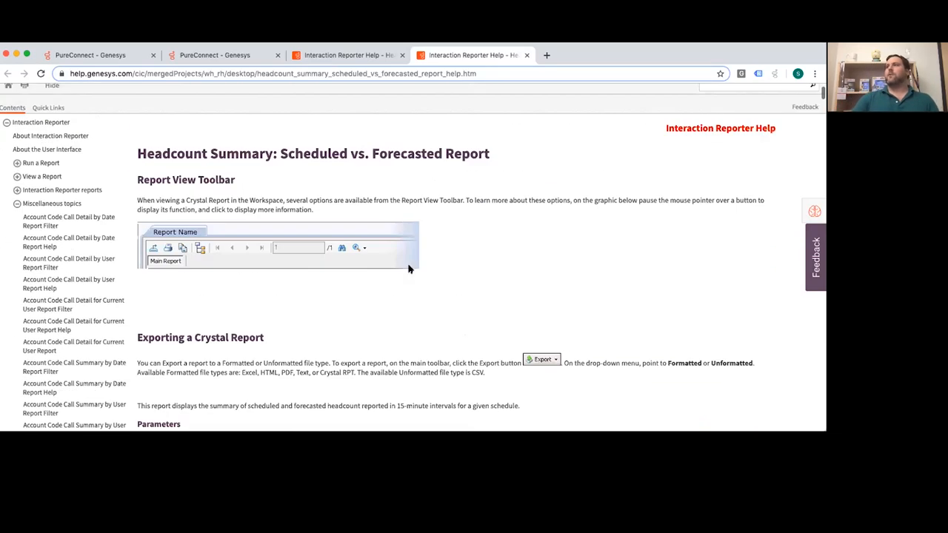
scroll(up, 3)
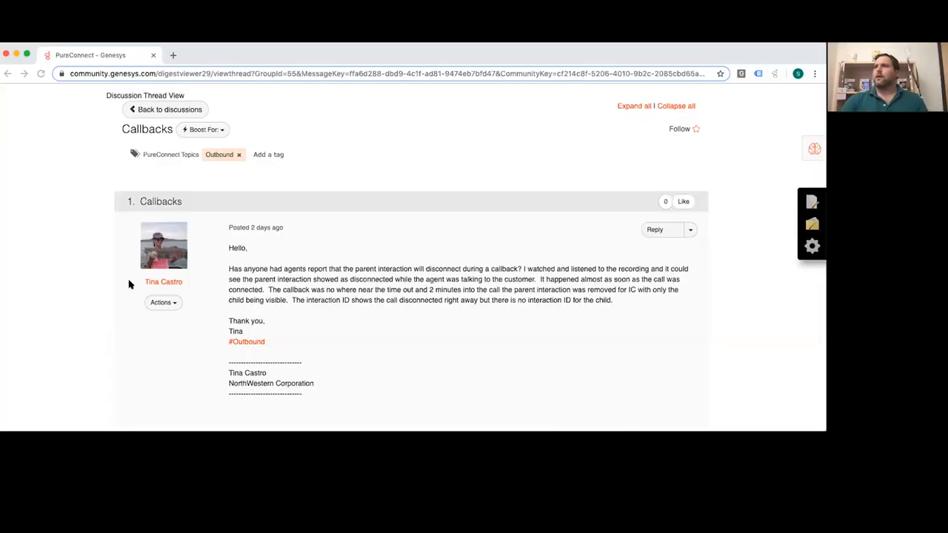
- Scroll the community page toward the Callbacks discussion under PureConnect Topics
scroll(down, 3)
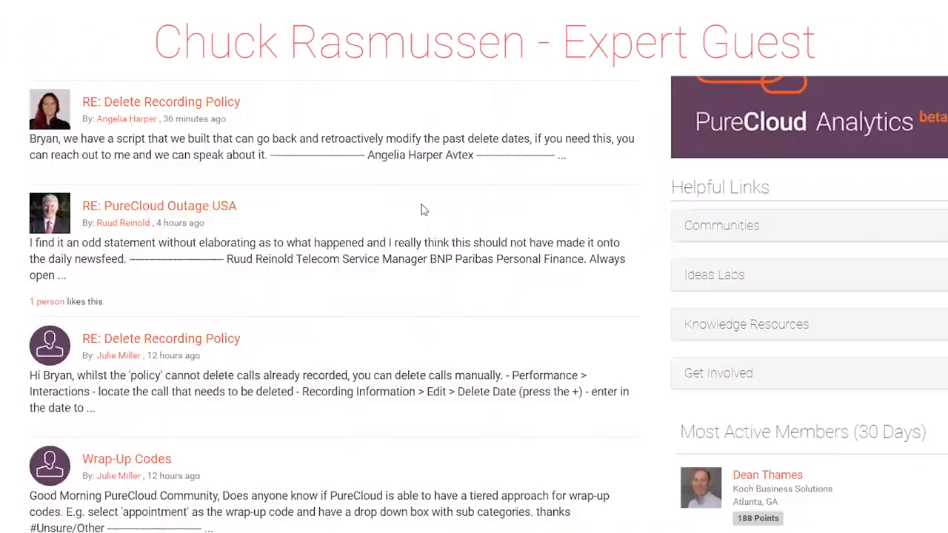
- Scroll the community home and reach the Genesys Community sign-in page
scroll(down, 3)
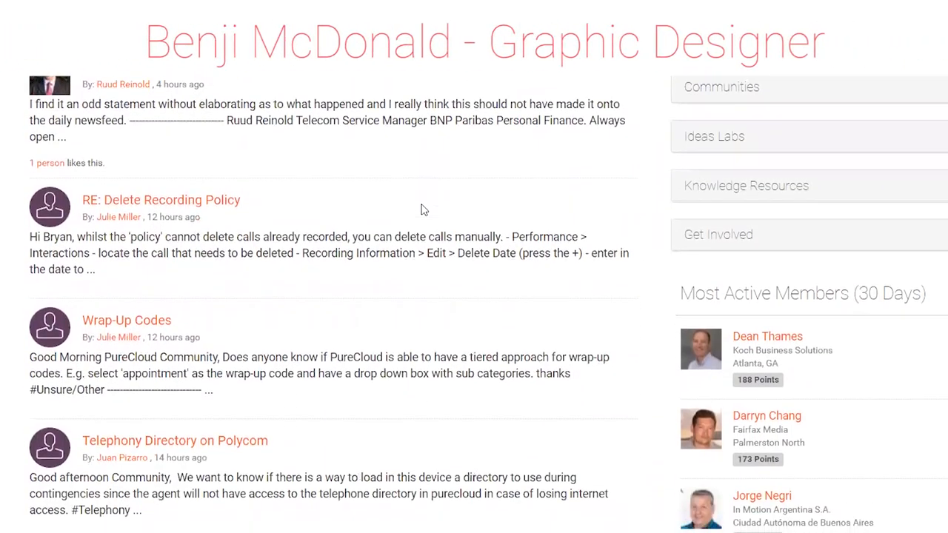
scroll(down, 3)
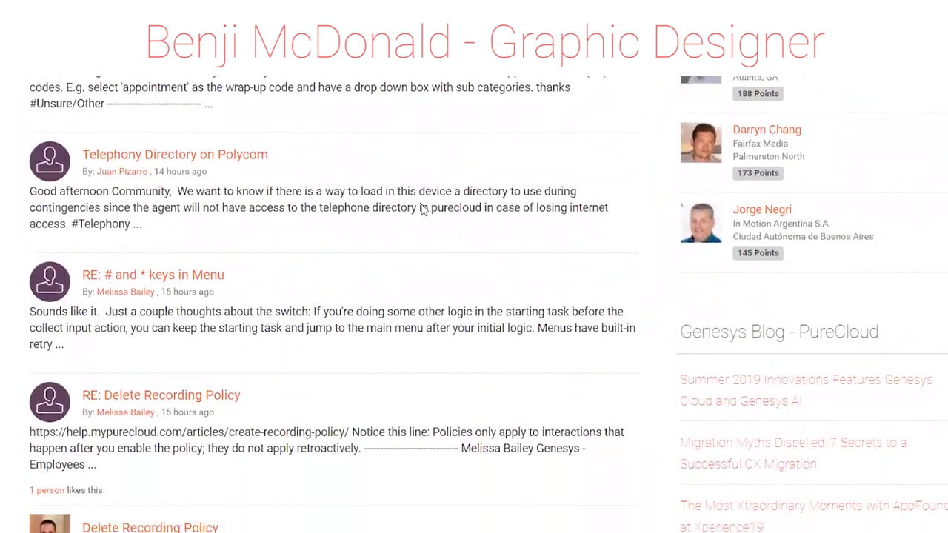
scroll(down, 3)
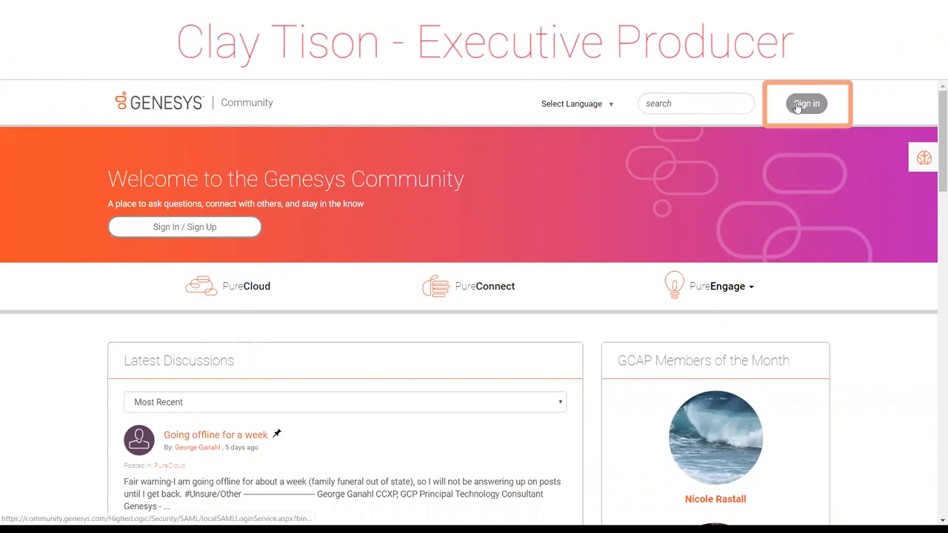
click(805, 104)
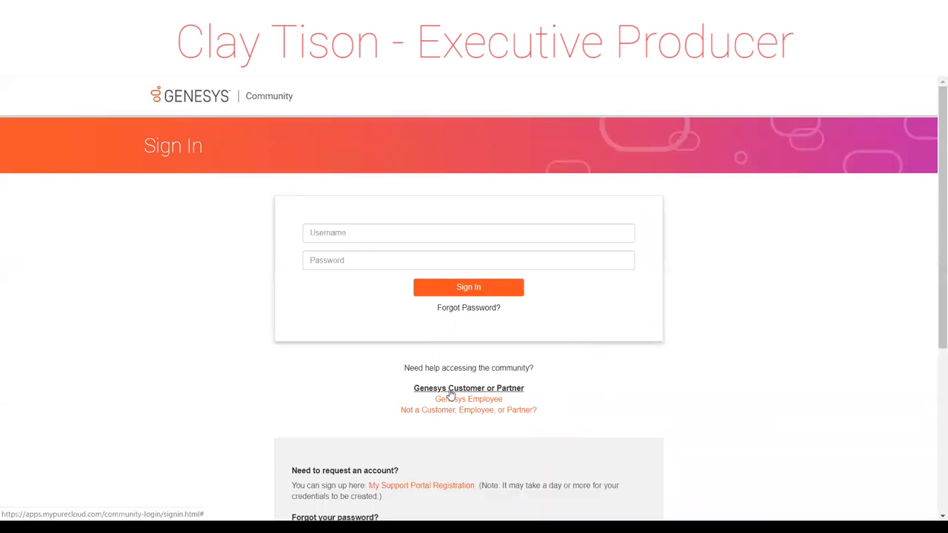
scroll(down, 3)
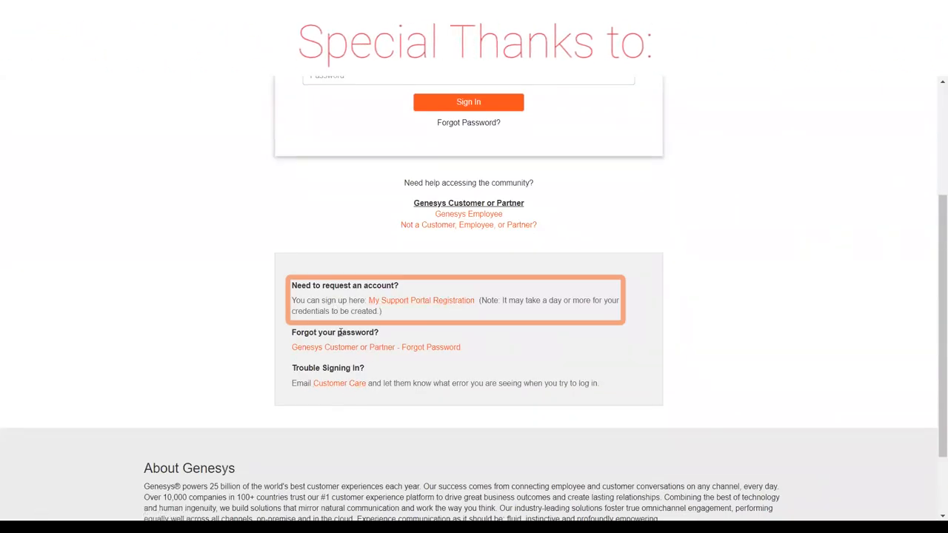
click(421, 300)
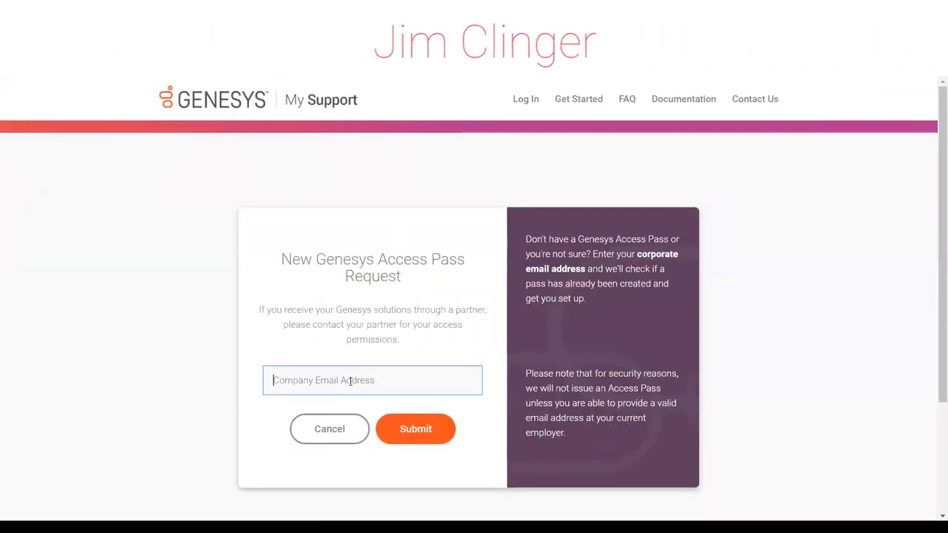
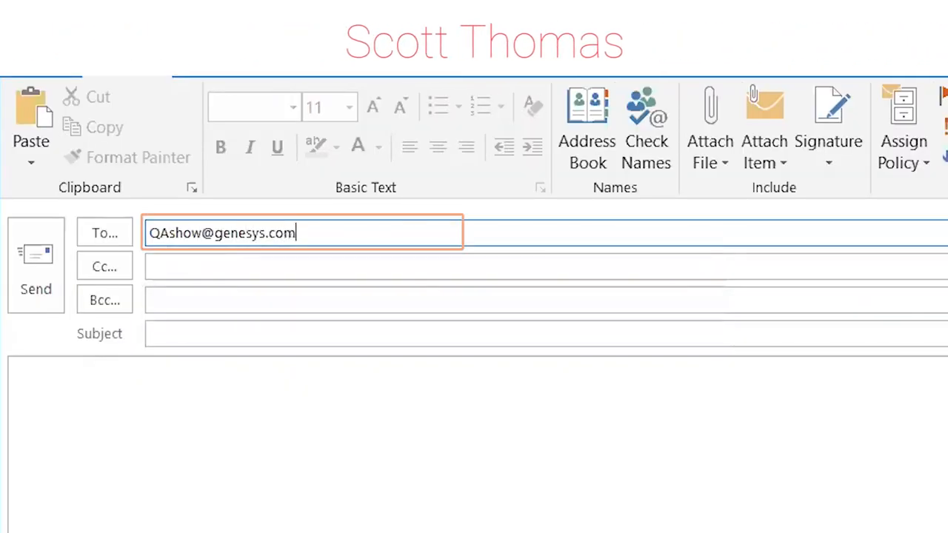
- Enter the subject "Question for the Q&A" in the new Outlook message
text(Questi)
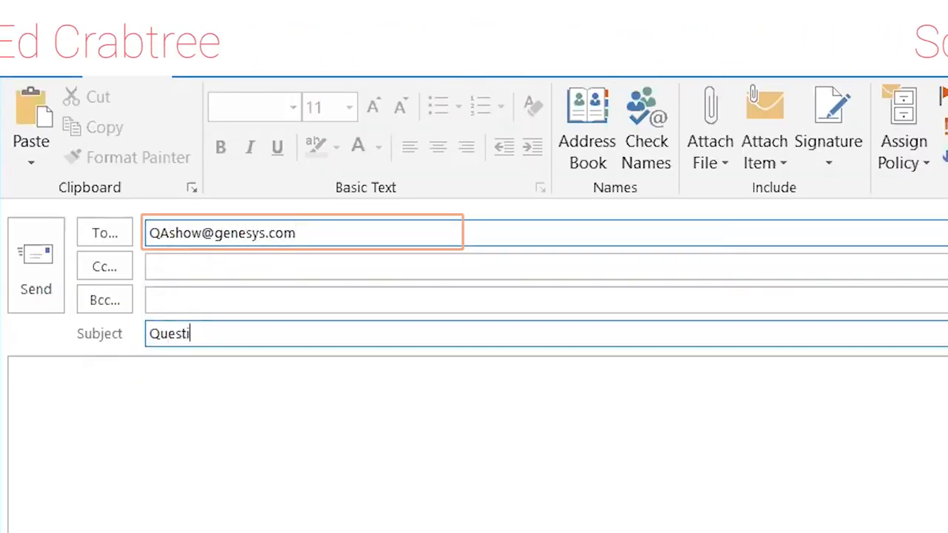
text(on for the Q&A)
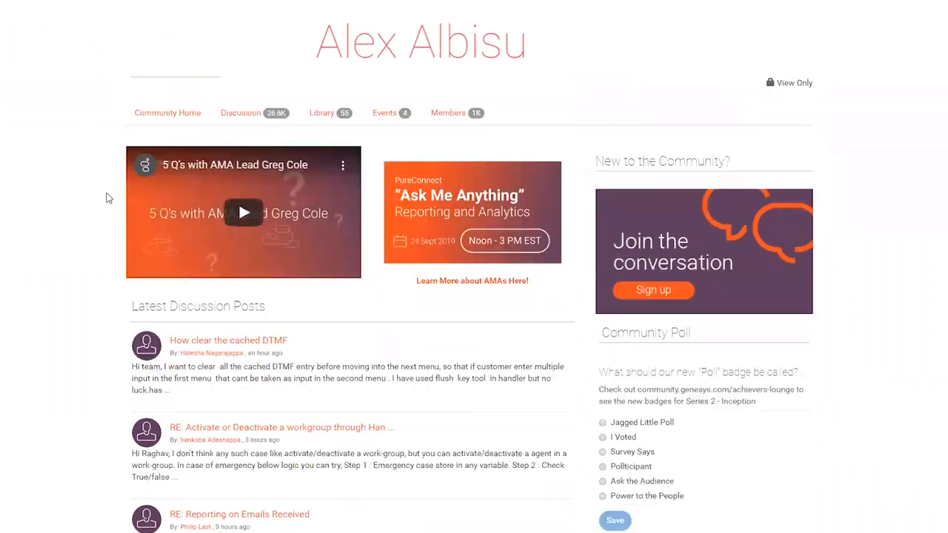
- Scroll the community home to the PureConnect Q&A Show Archives under Knowledge Resources
scroll(down, 3)
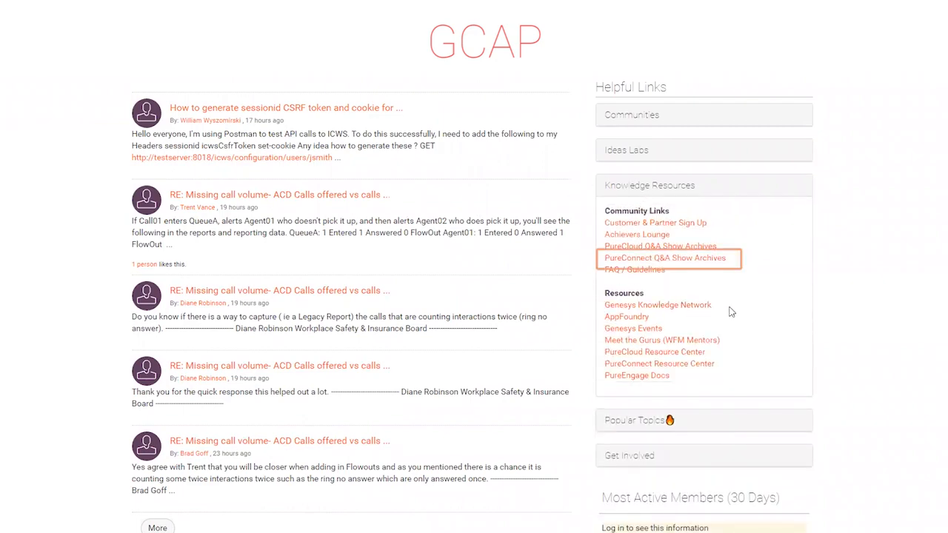
scroll(up, 3)
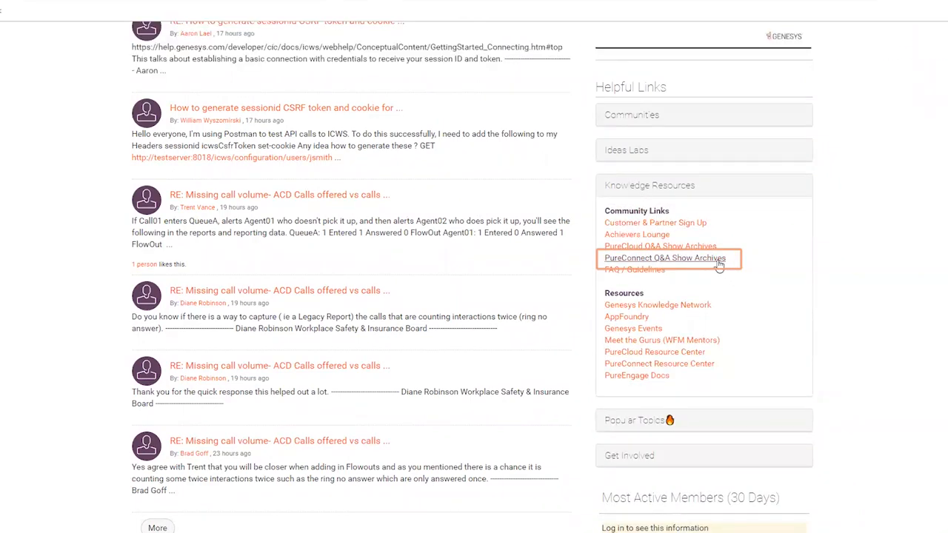